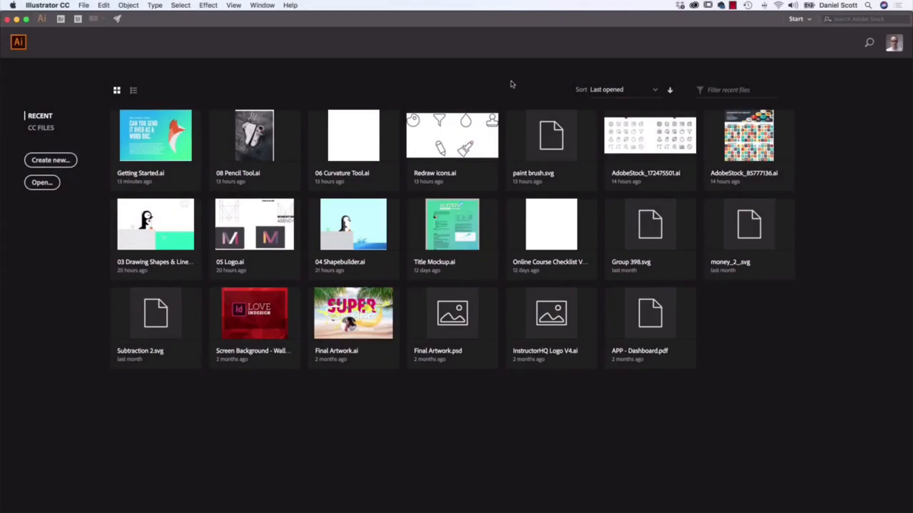
mouse_move(186, 189)
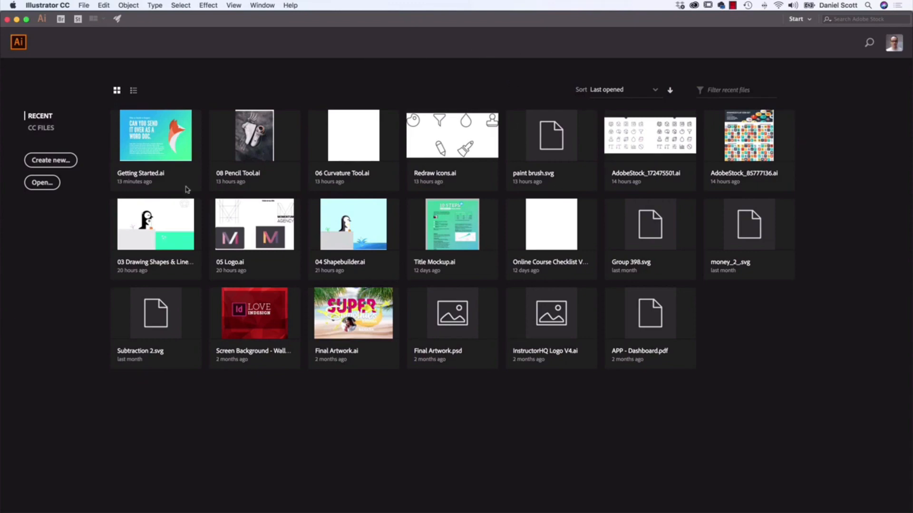
mouse_move(328, 87)
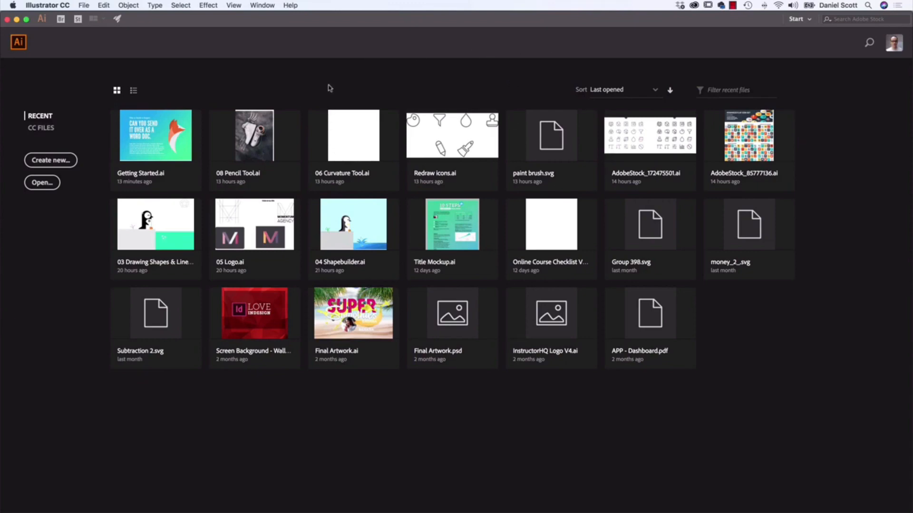
mouse_move(86, 17)
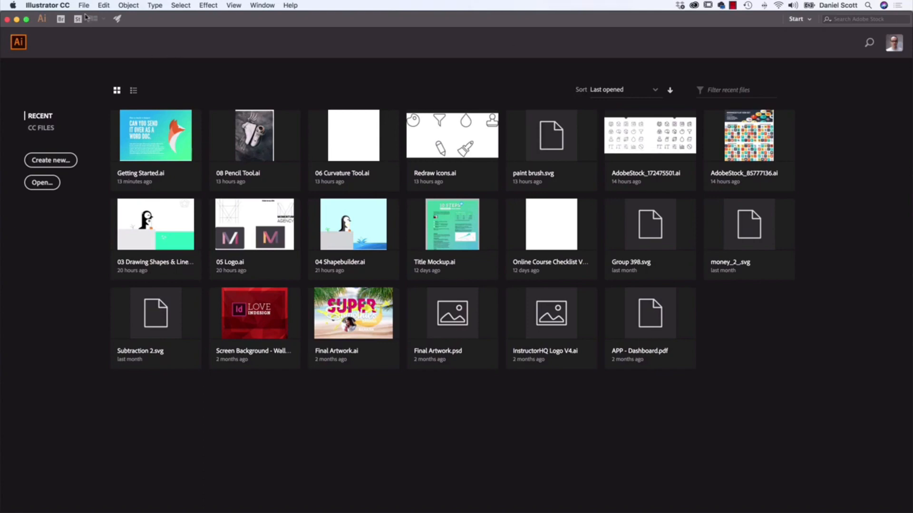
- Browse to the Exercise Files folder and open Getting Started.ai
click(84, 5)
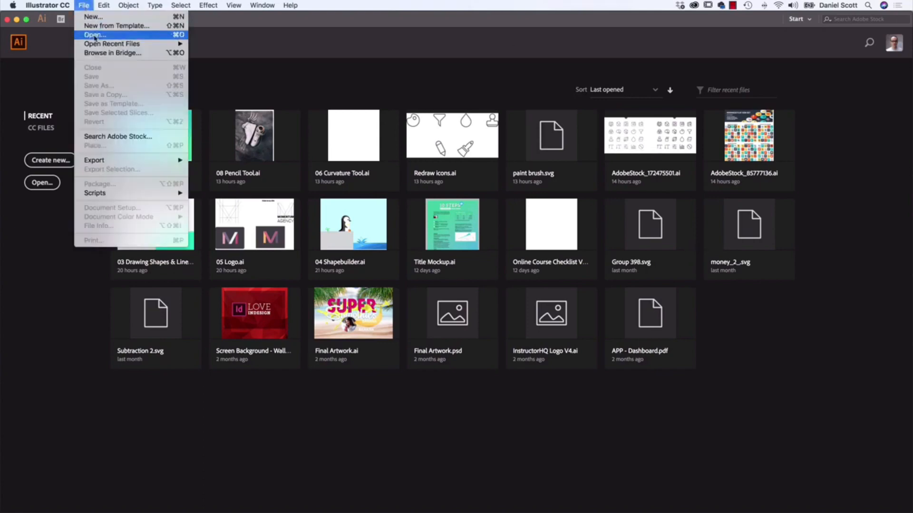
click(94, 34)
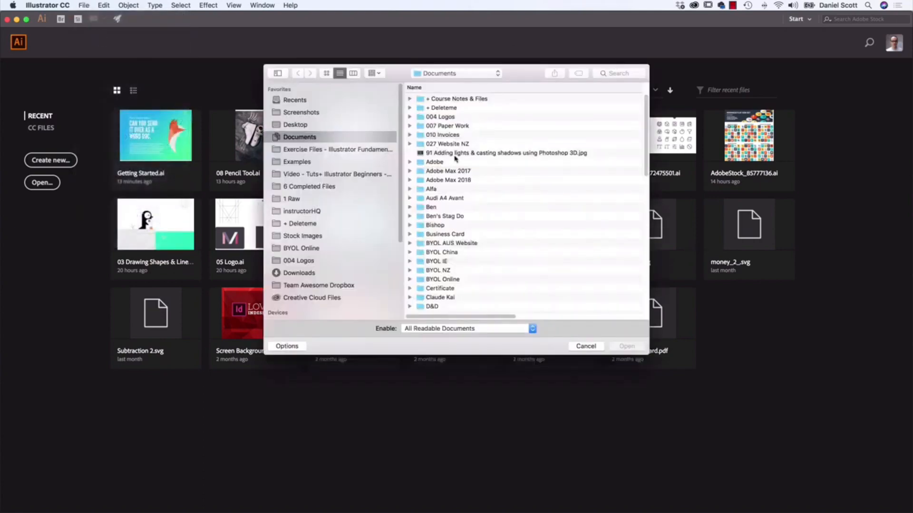
click(338, 149)
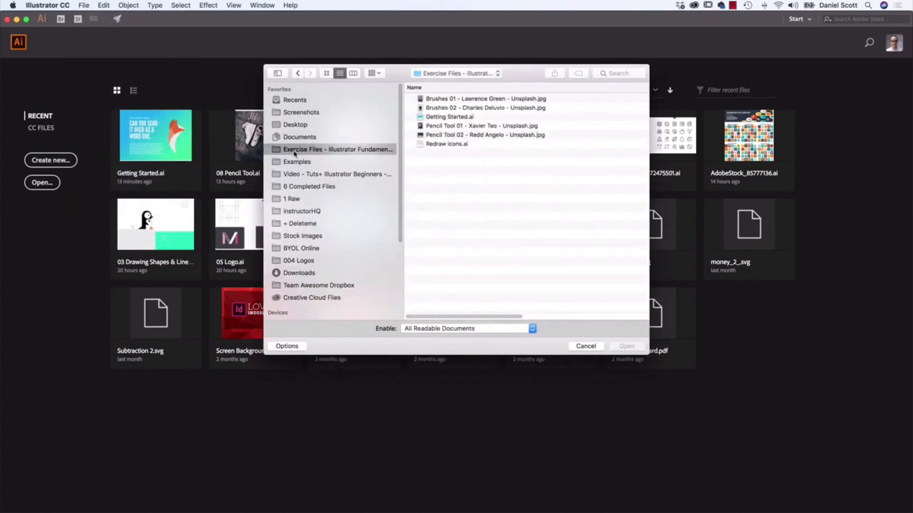
mouse_move(405, 169)
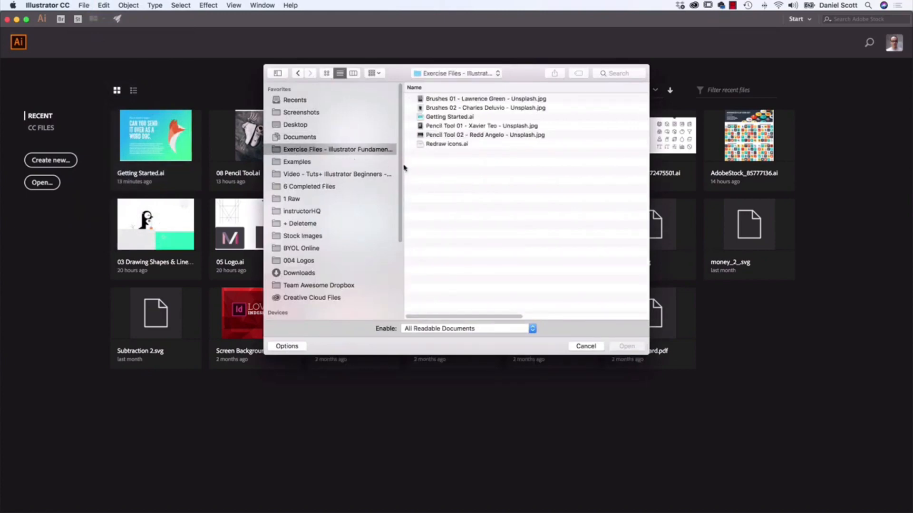
click(449, 116)
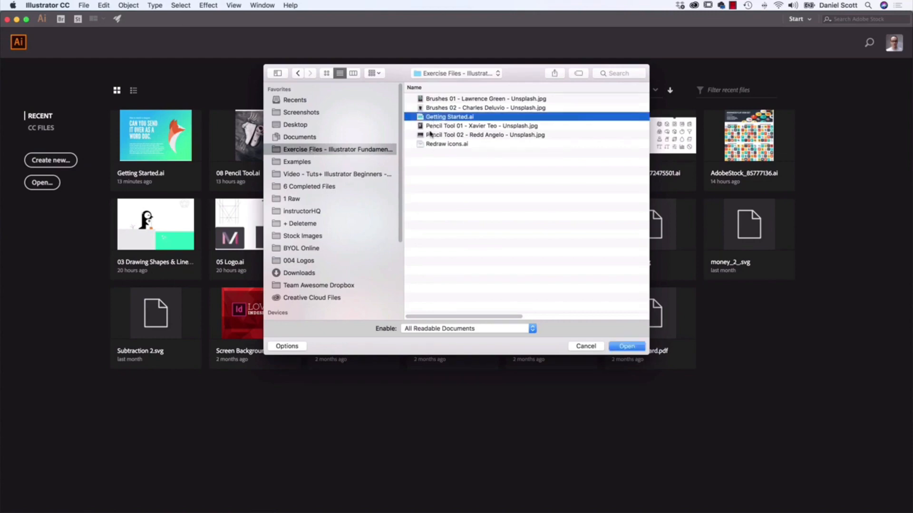
click(627, 346)
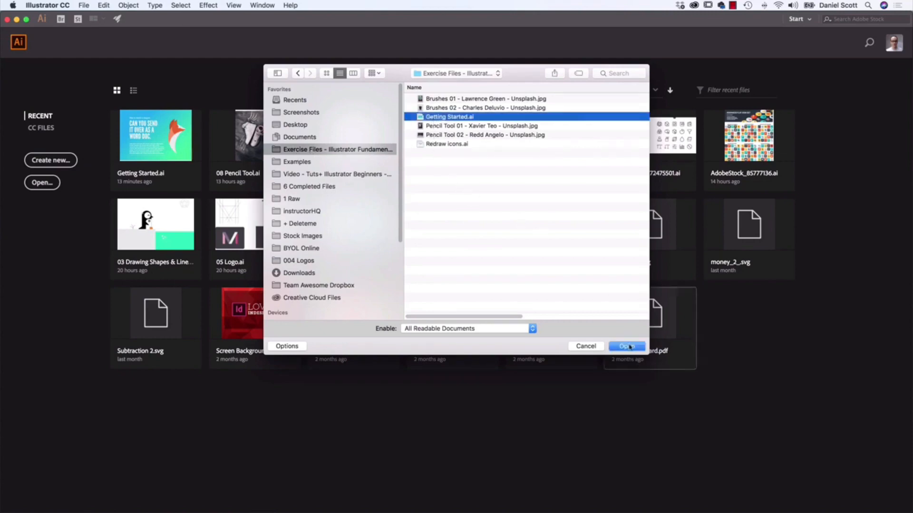
click(627, 346)
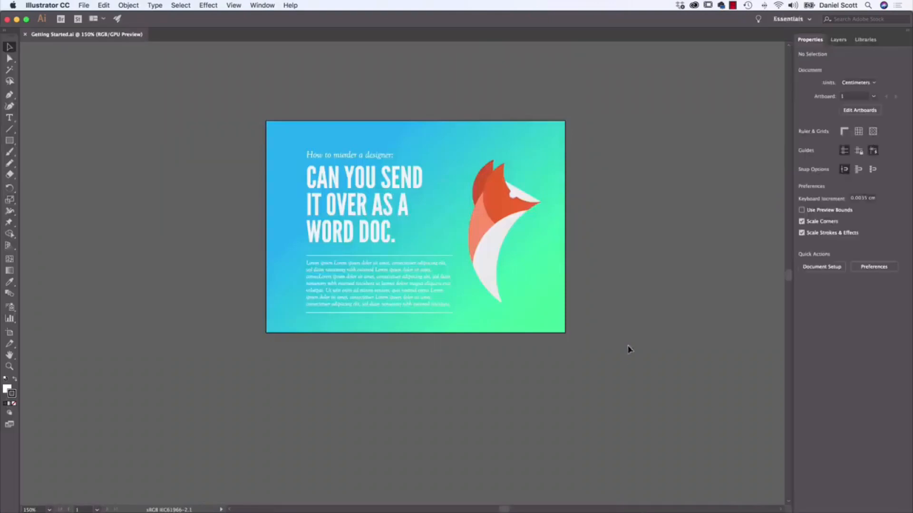
mouse_move(633, 364)
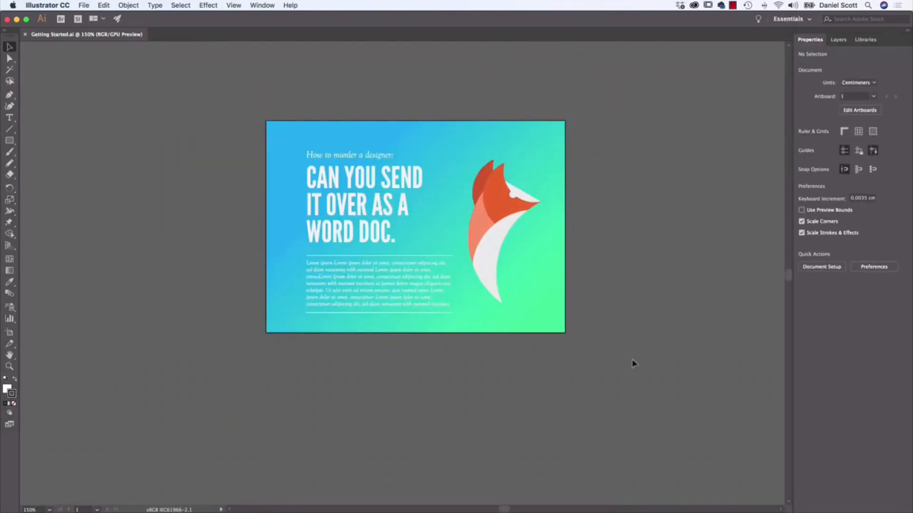
mouse_move(661, 361)
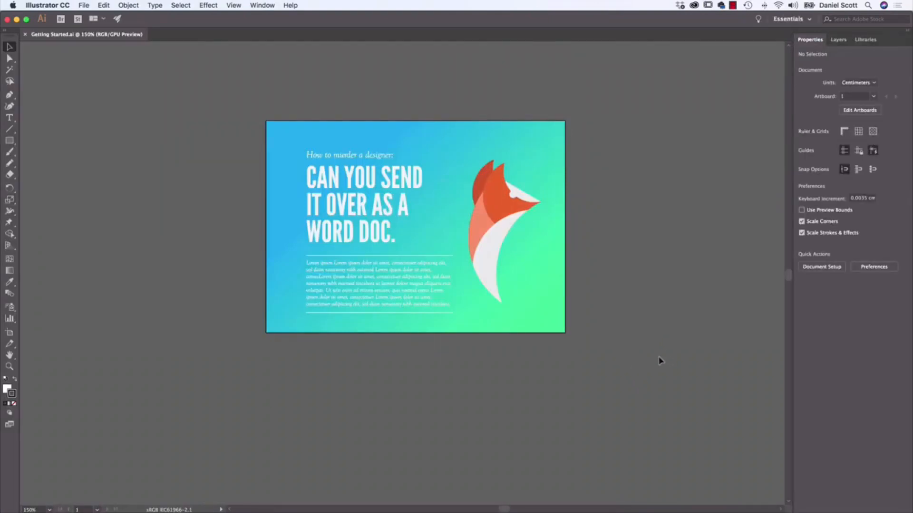
mouse_move(655, 343)
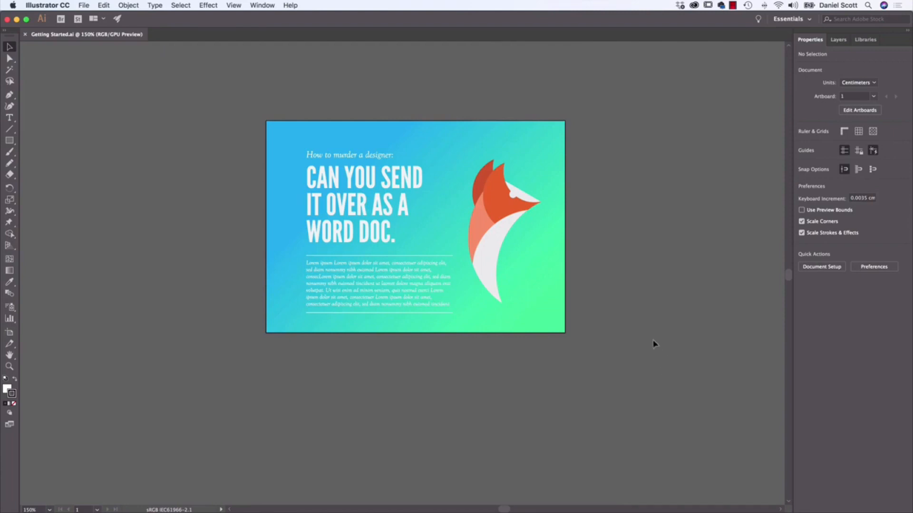
mouse_move(499, 22)
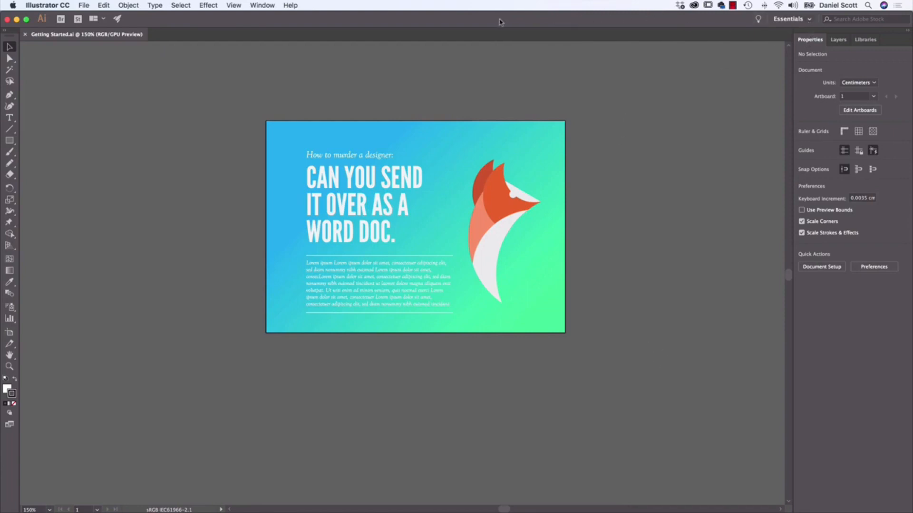
mouse_move(801, 19)
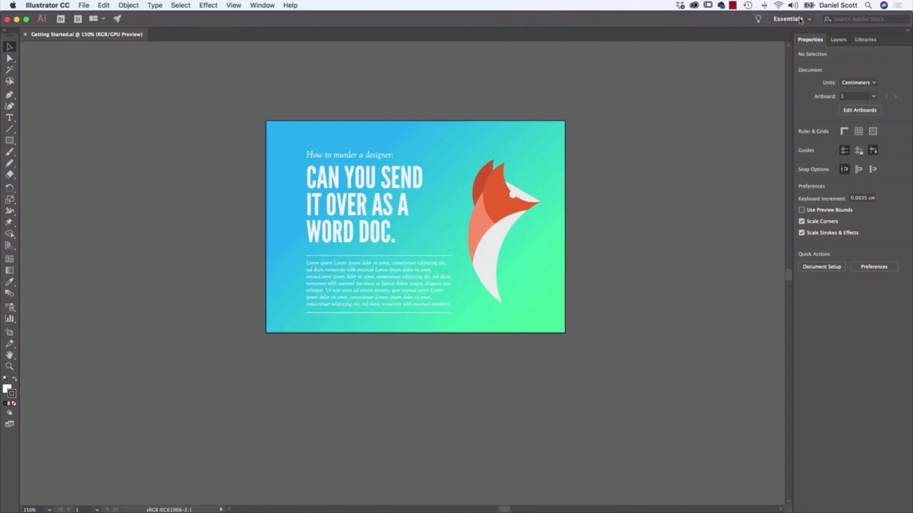
click(790, 19)
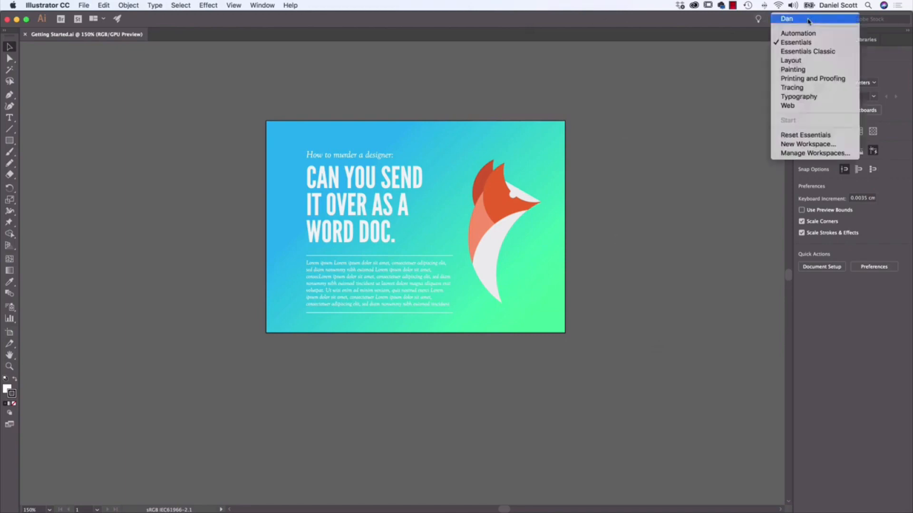
mouse_move(795, 42)
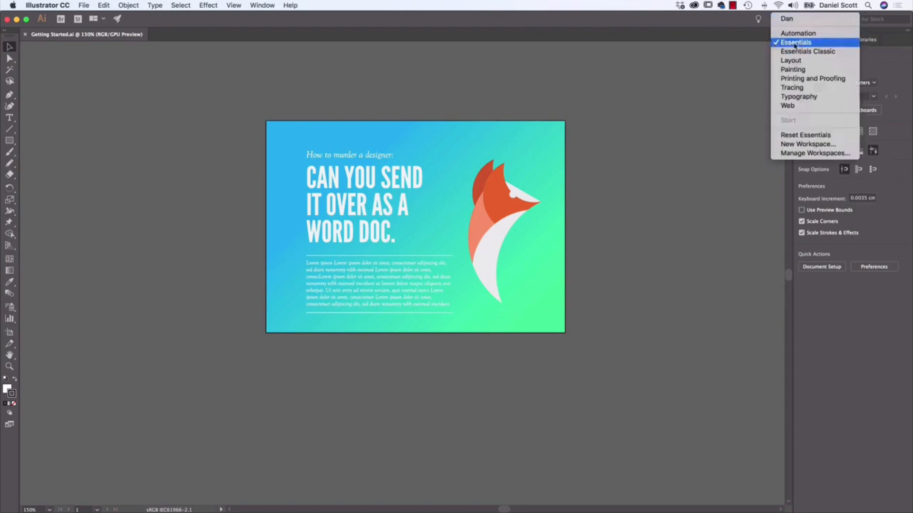
click(795, 42)
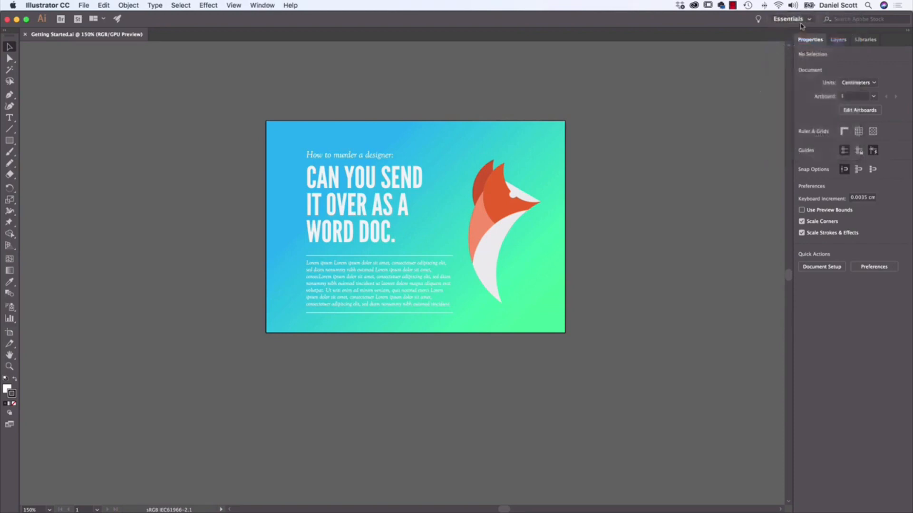
click(788, 19)
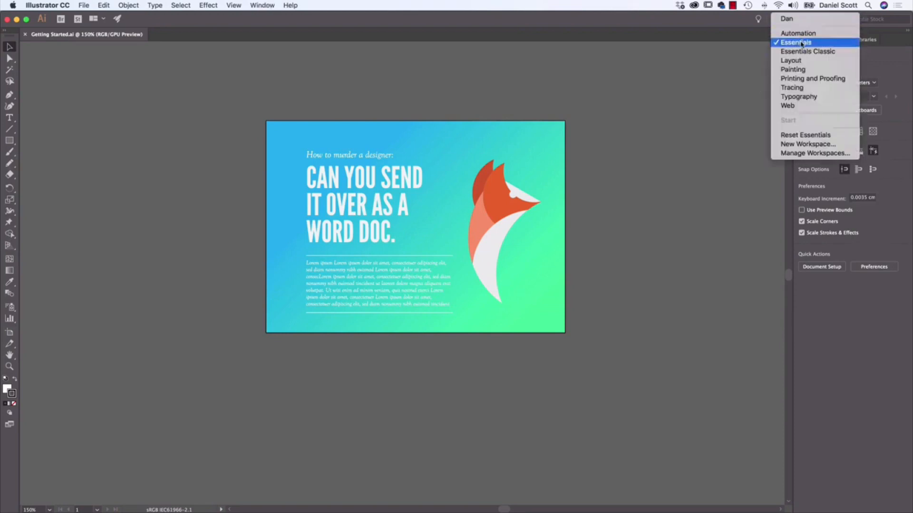
click(796, 41)
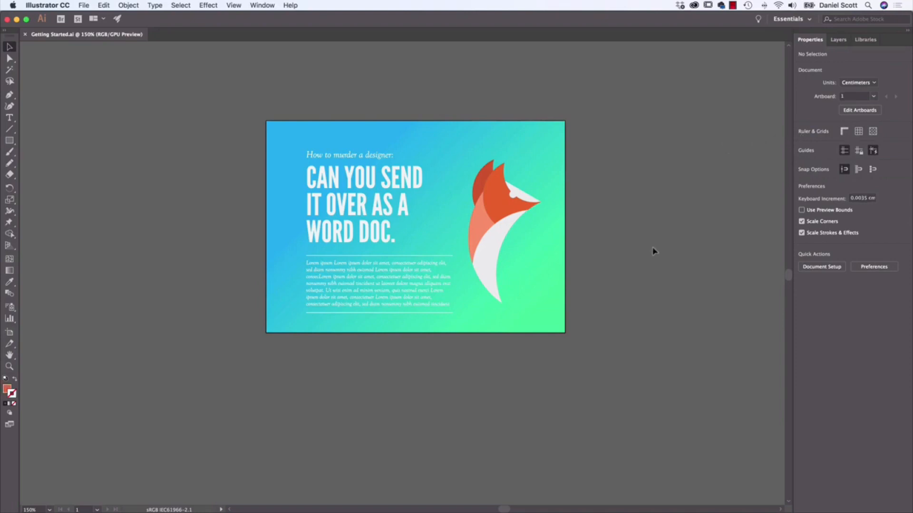
mouse_move(650, 244)
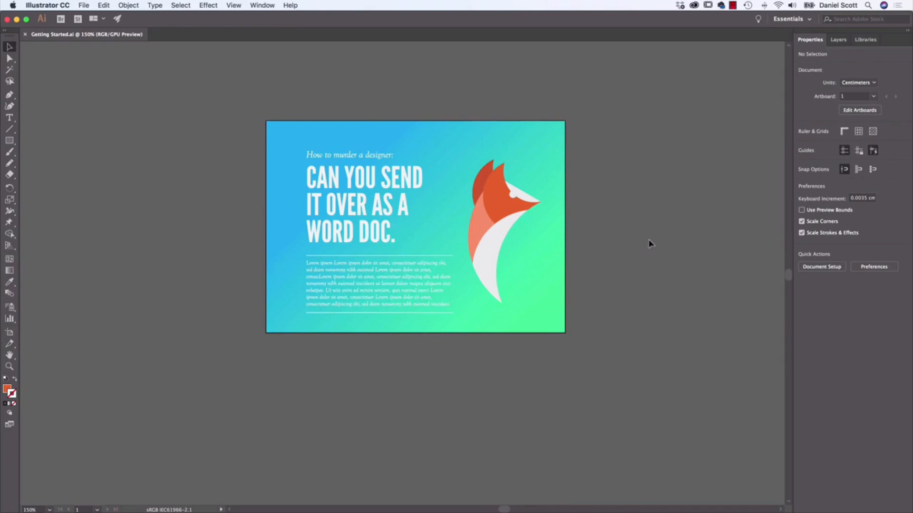
mouse_move(694, 201)
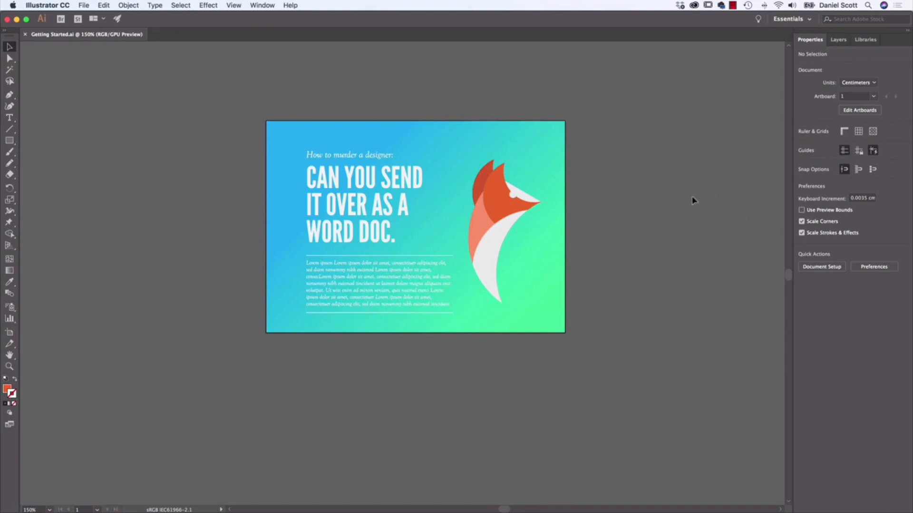
mouse_move(111, 169)
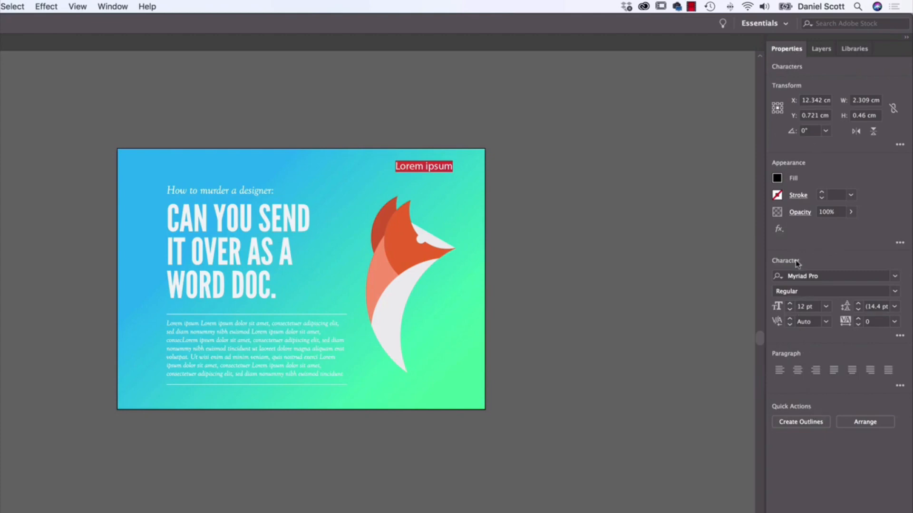
mouse_move(800, 216)
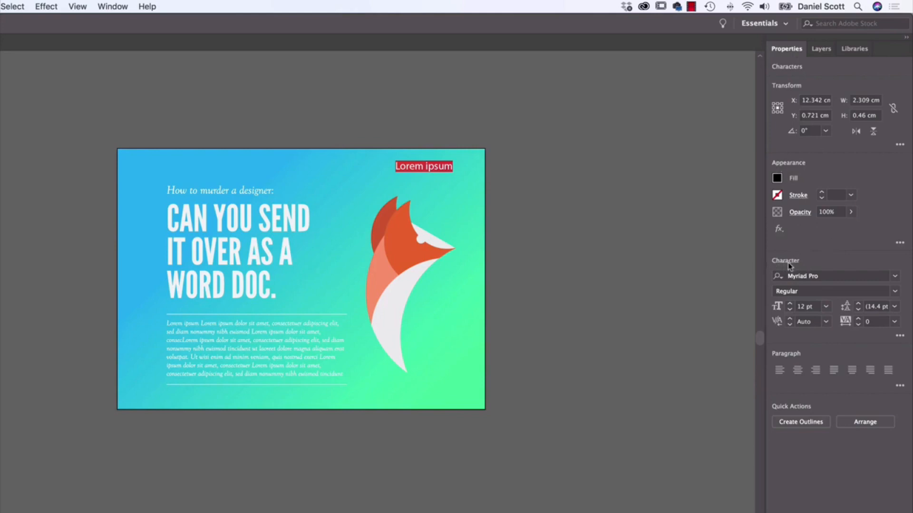
- Bring up the floating Character panel from the Window menu, then close it again
click(112, 7)
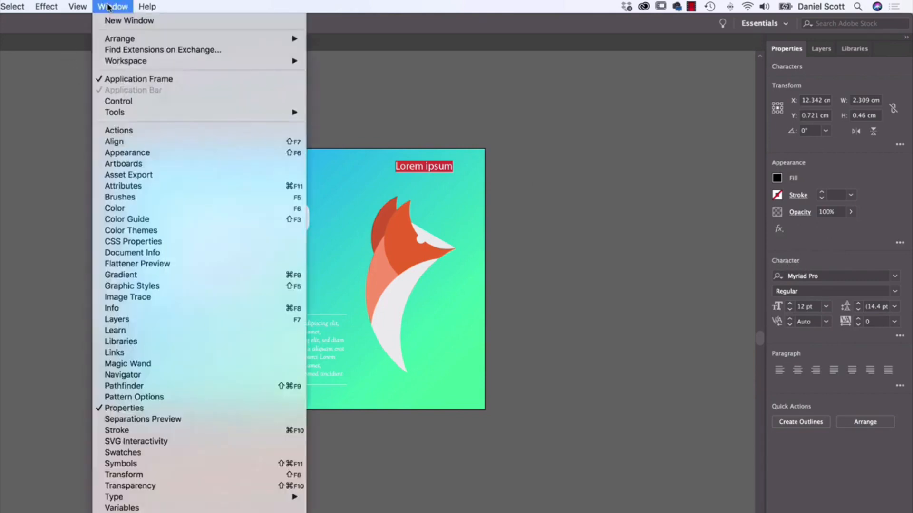
mouse_move(133, 240)
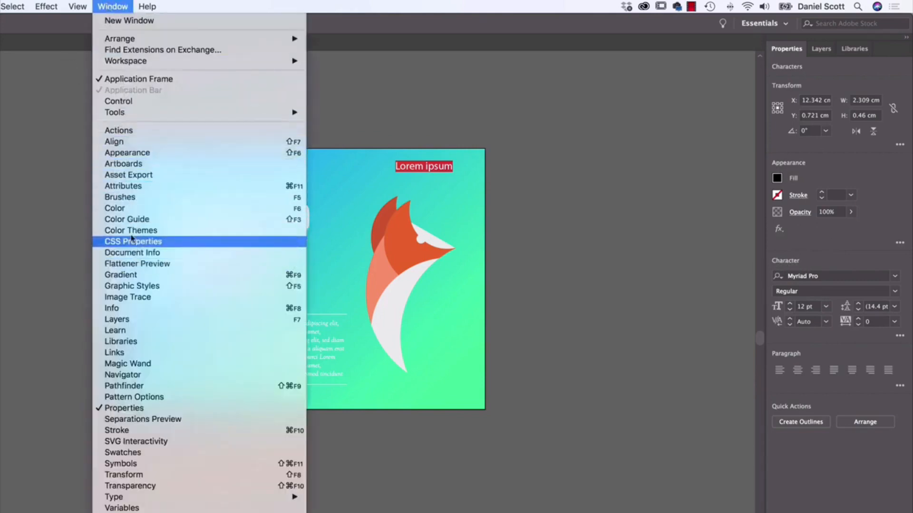
mouse_move(114, 496)
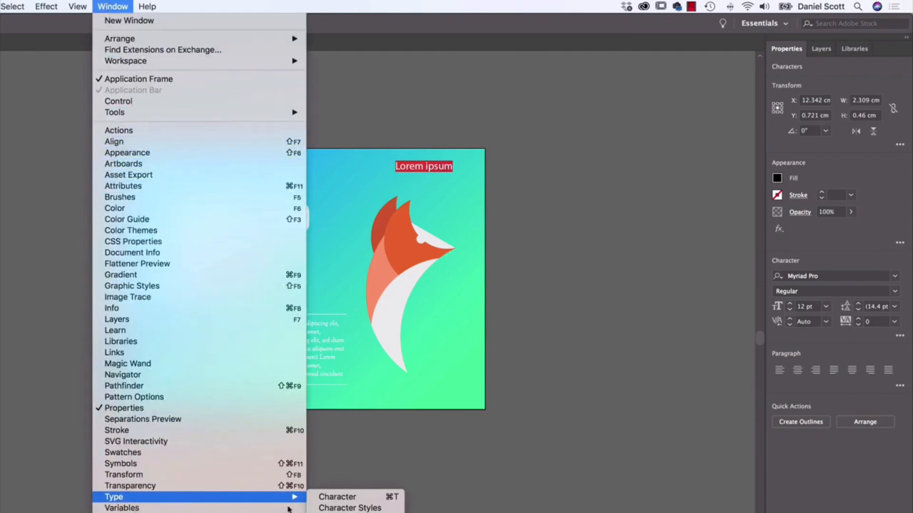
click(337, 496)
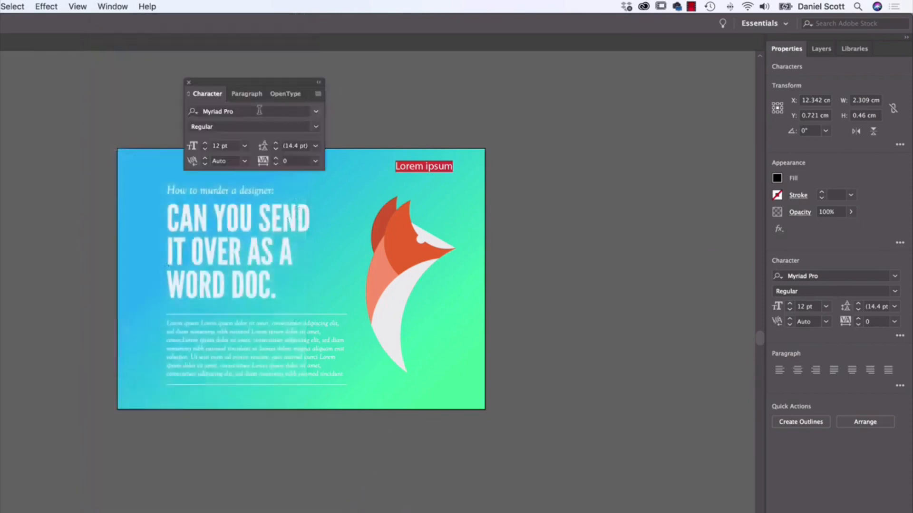
mouse_move(844, 294)
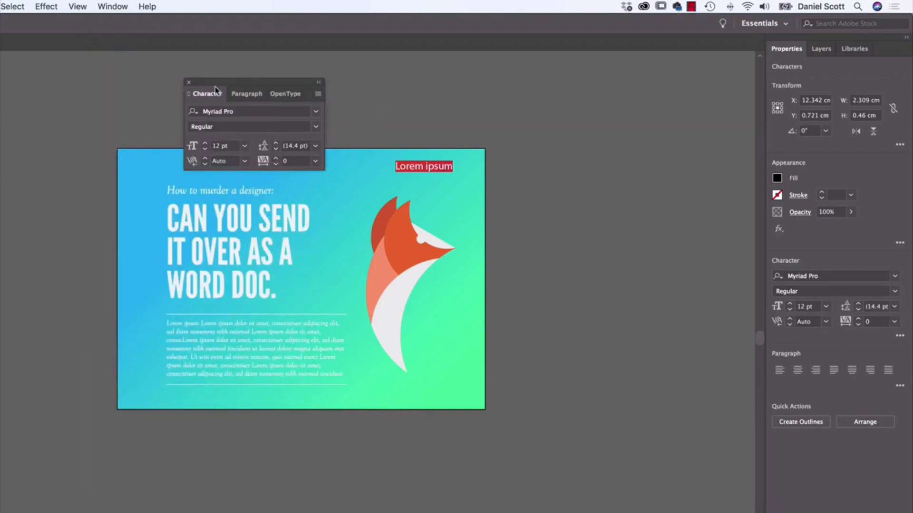
click(188, 82)
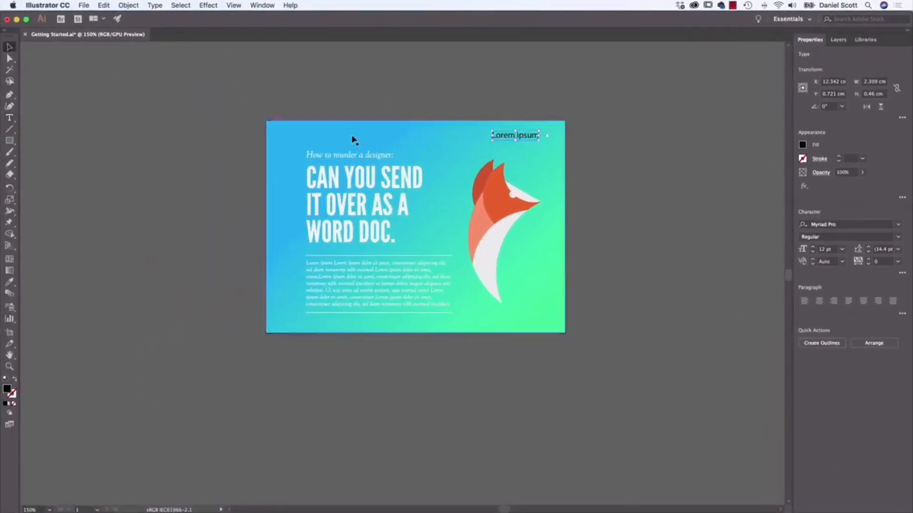
- Deselect the Lorem ipsum text and reset the Essentials workspace to its default layout
click(407, 408)
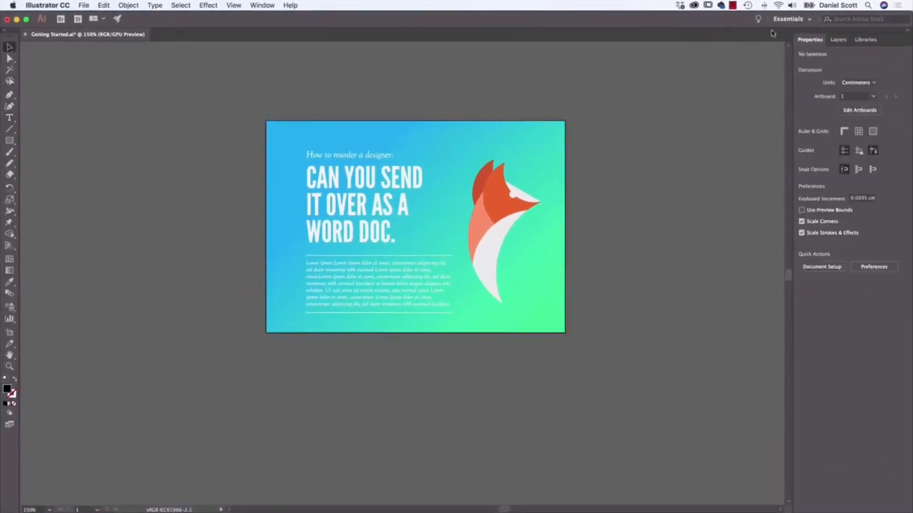
click(788, 19)
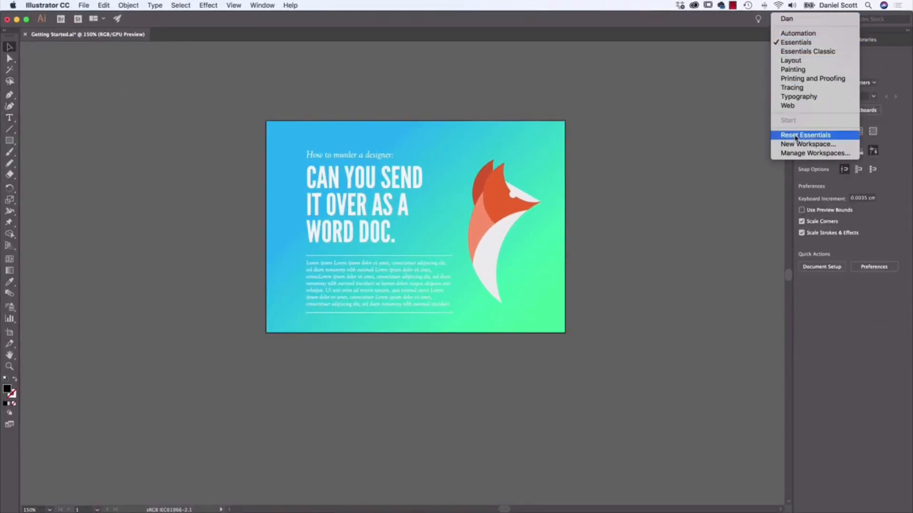
click(806, 134)
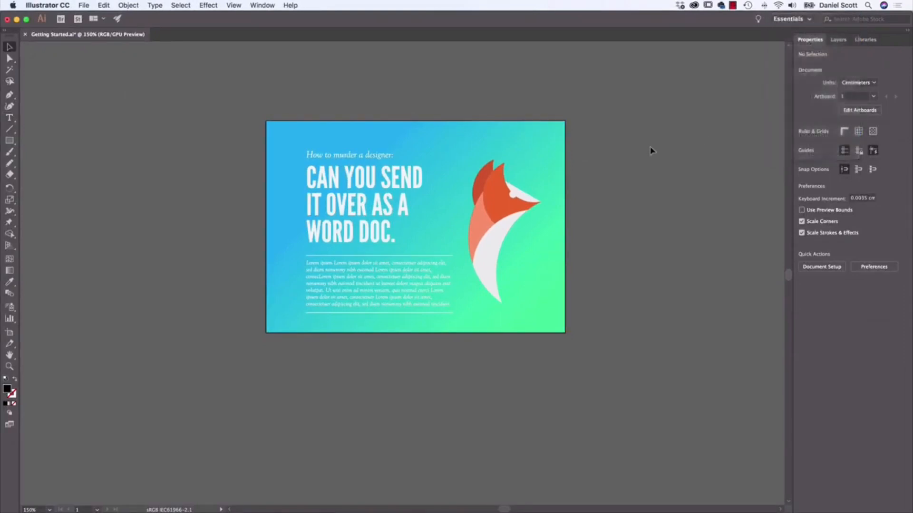
mouse_move(604, 189)
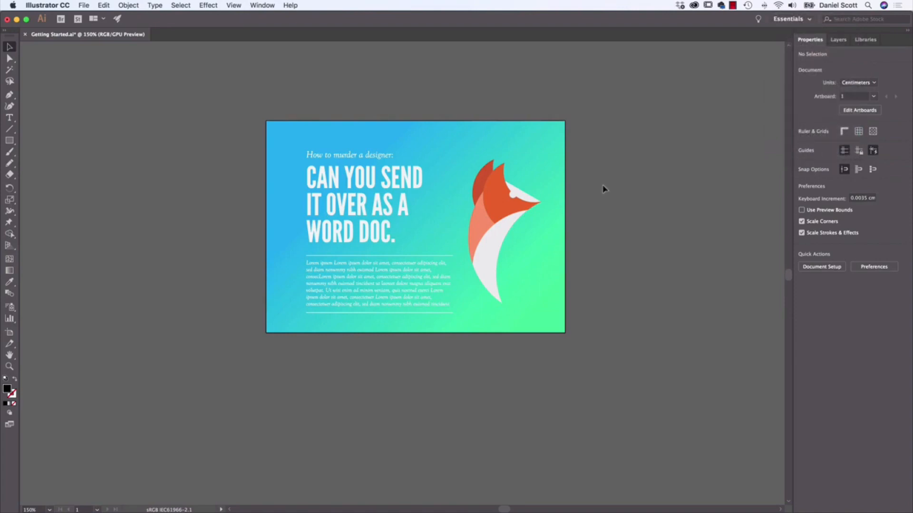
mouse_move(623, 177)
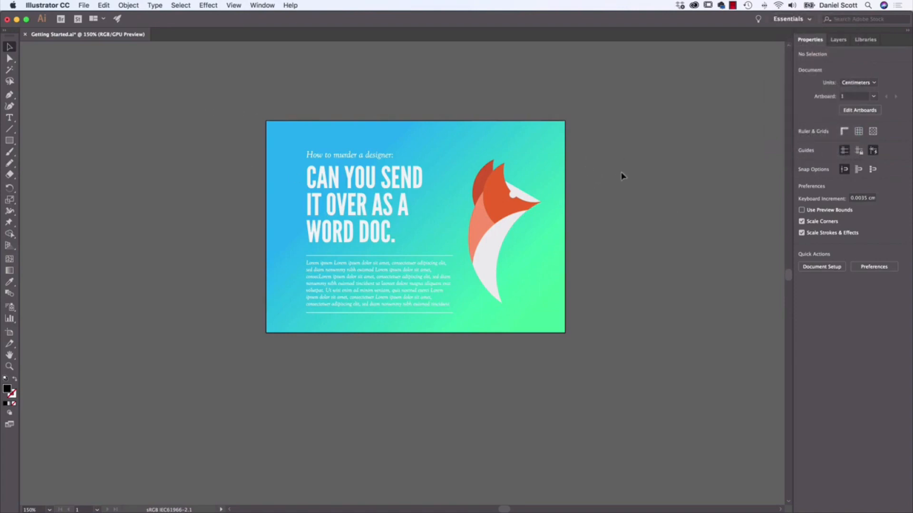
mouse_move(84, 76)
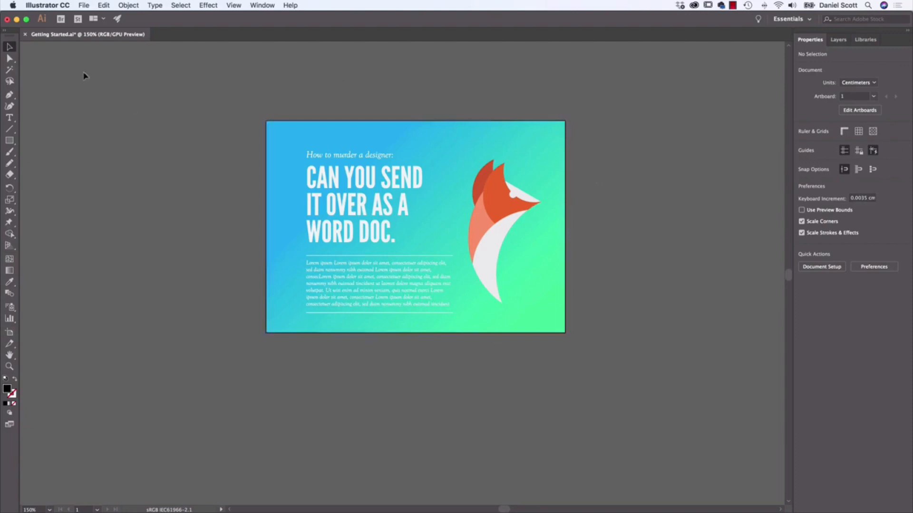
mouse_move(9, 47)
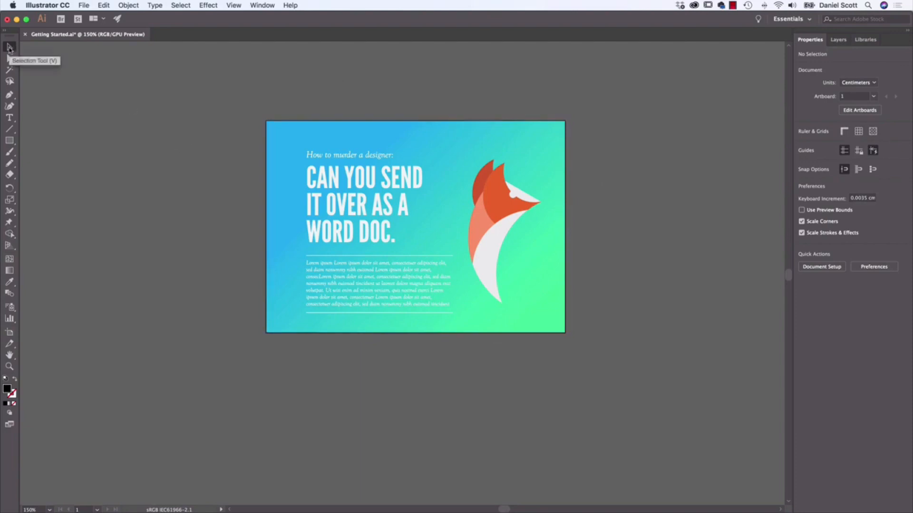
mouse_move(668, 131)
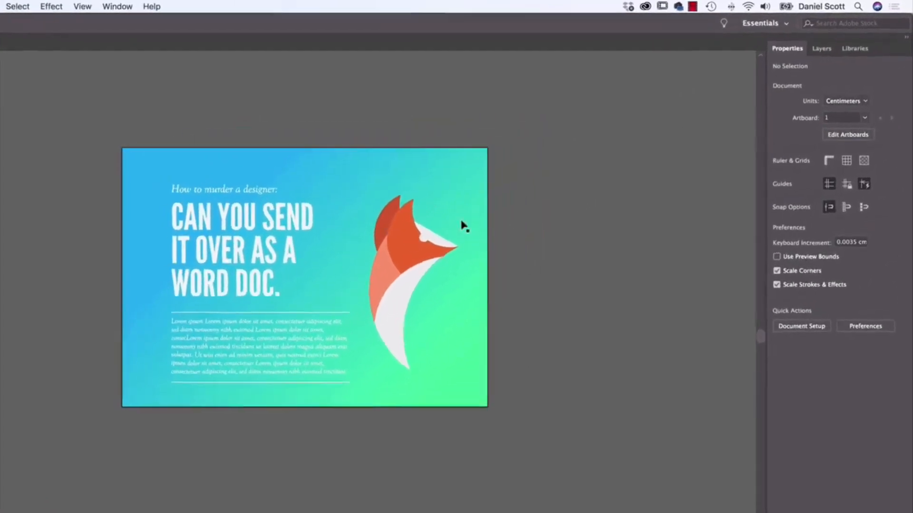
click(413, 233)
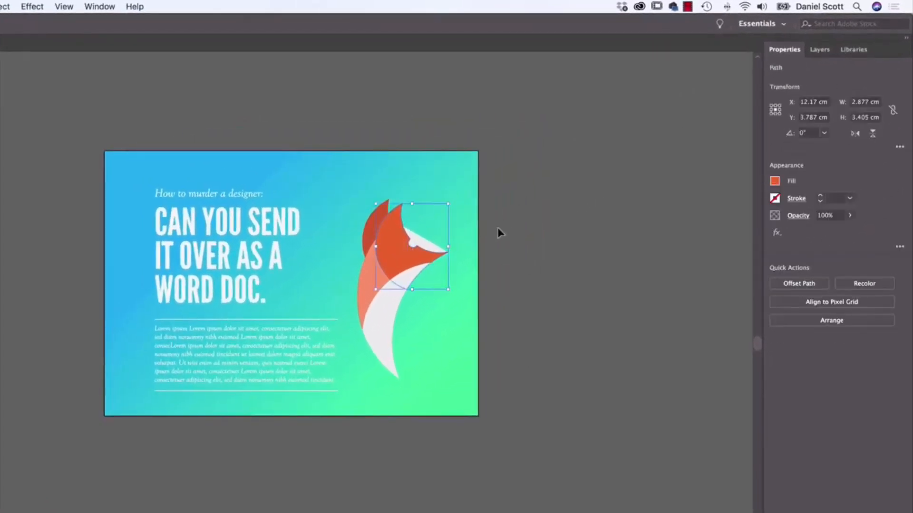
click(604, 199)
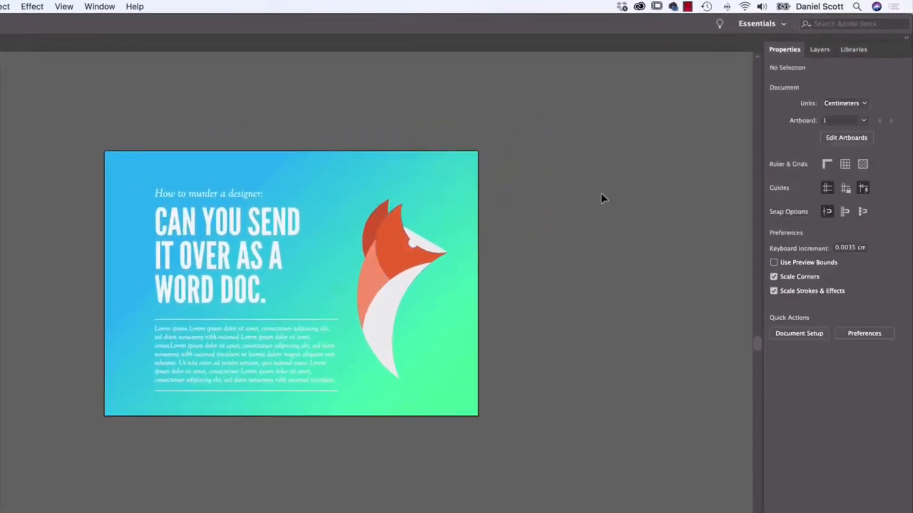
mouse_move(901, 159)
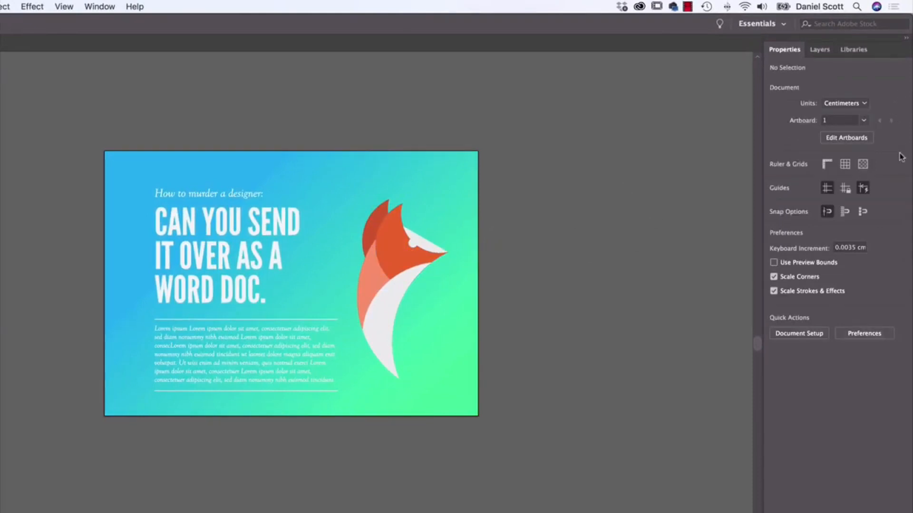
- Switch the document units in the Properties panel, trying Pixels and ending on Inches
click(844, 103)
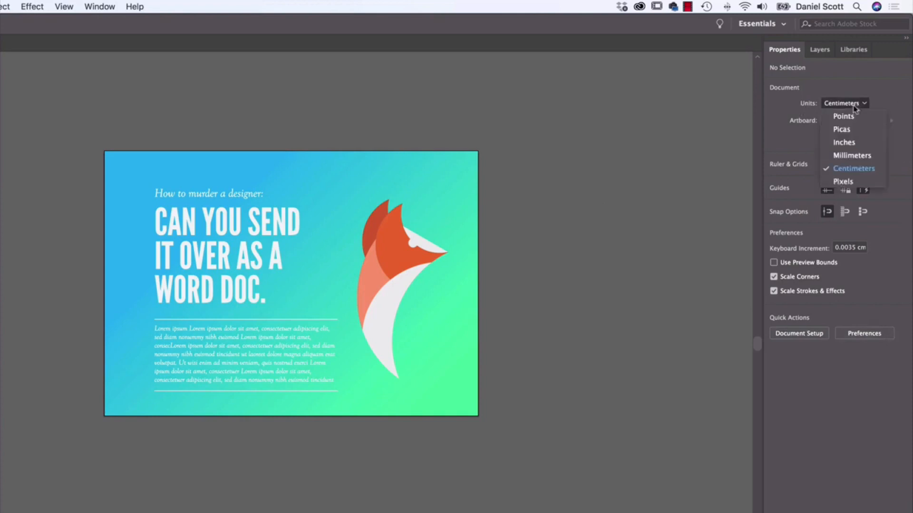
mouse_move(851, 145)
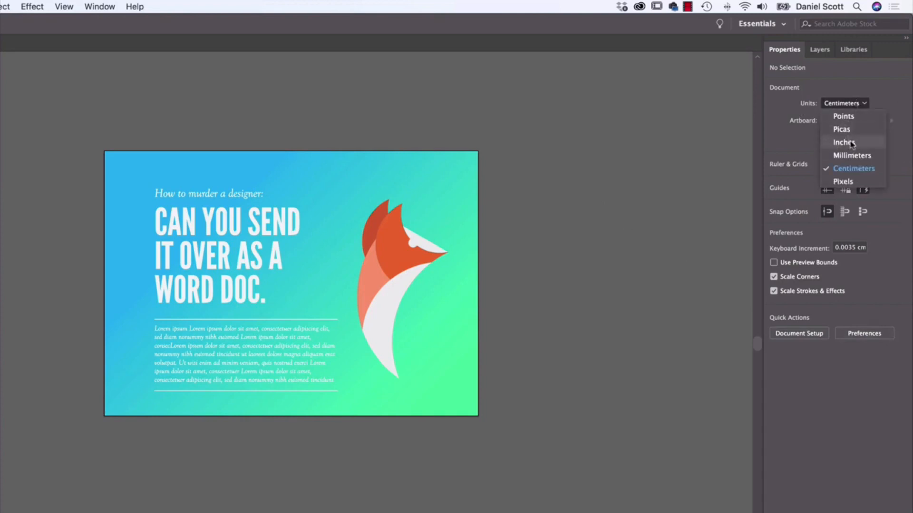
mouse_move(867, 152)
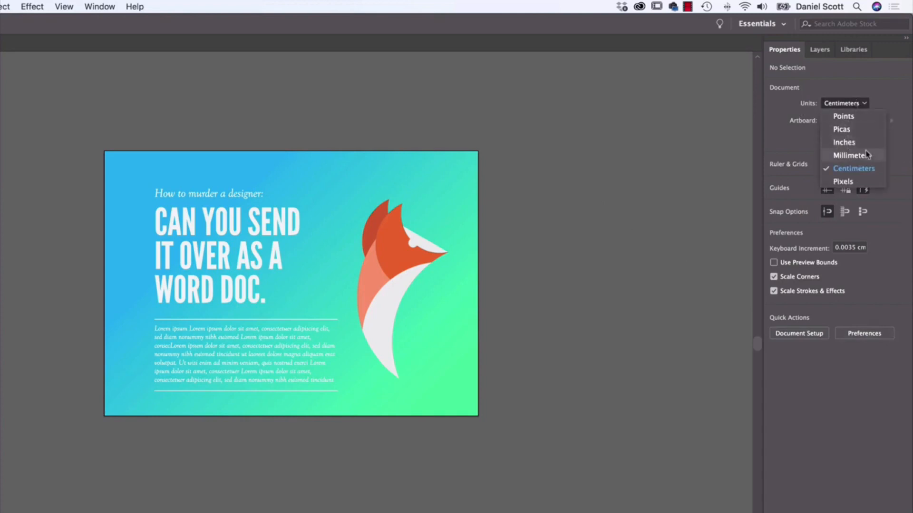
mouse_move(869, 184)
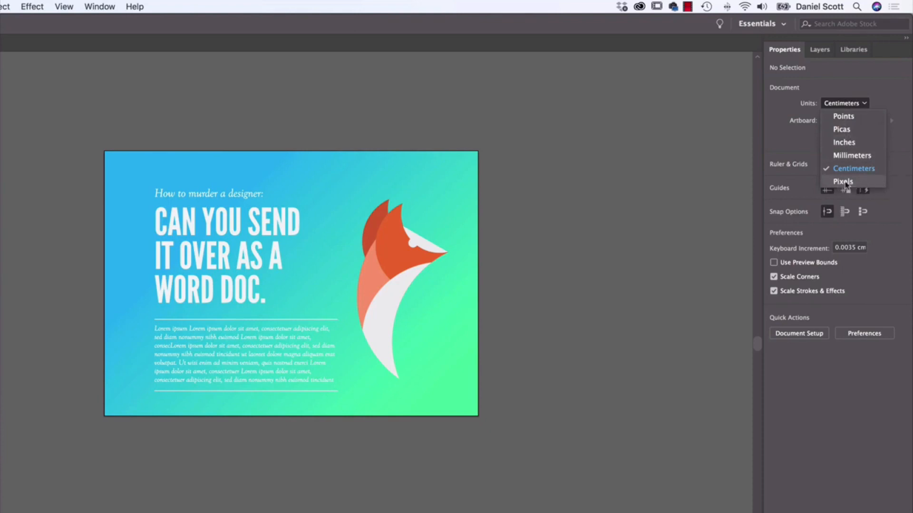
click(844, 181)
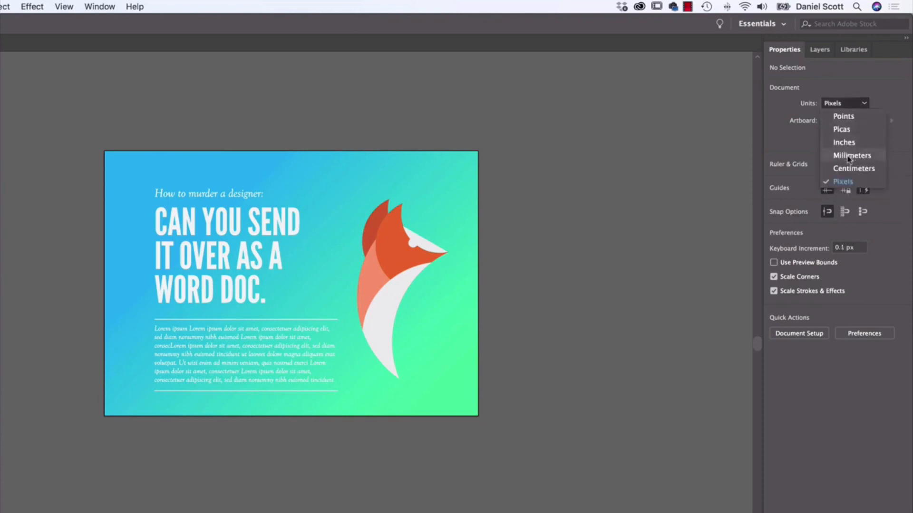
mouse_move(854, 168)
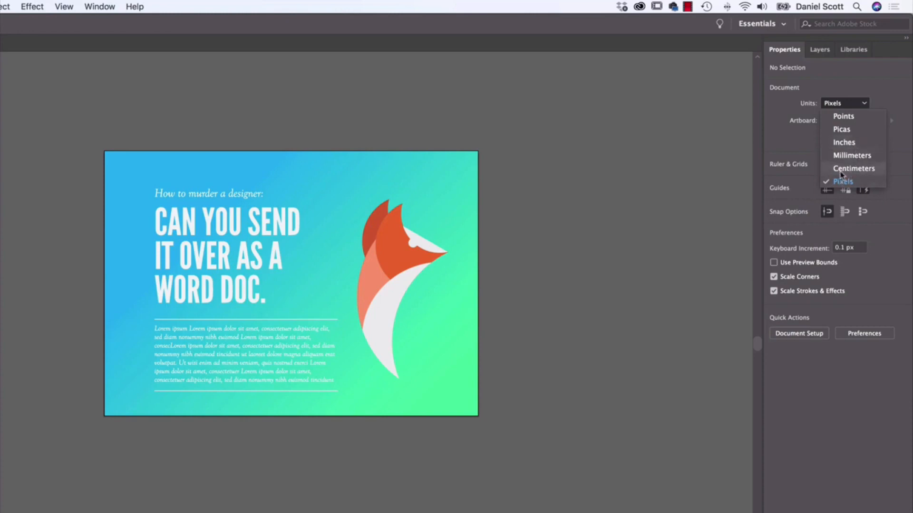
click(844, 141)
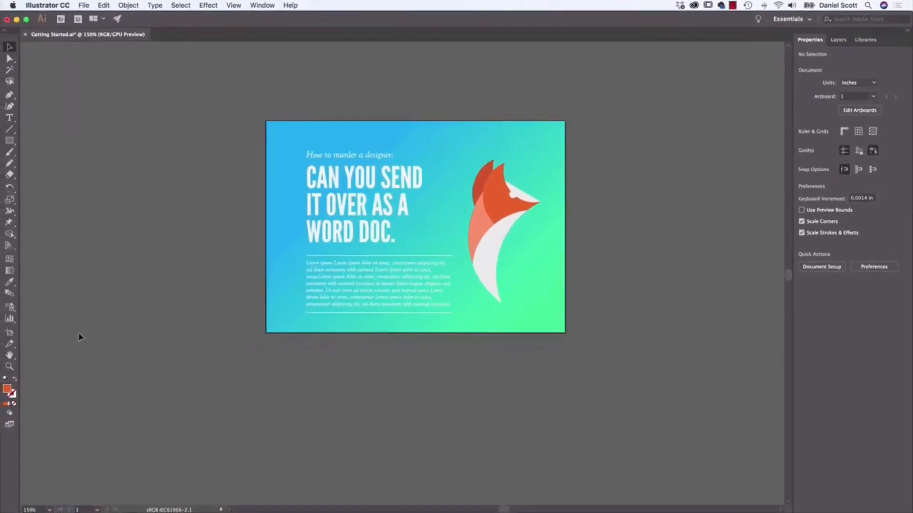
mouse_move(10, 367)
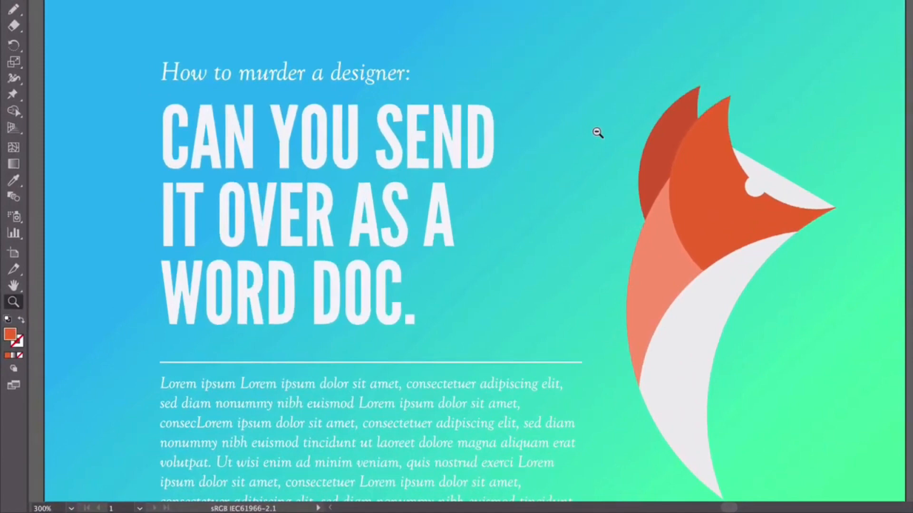
mouse_move(616, 96)
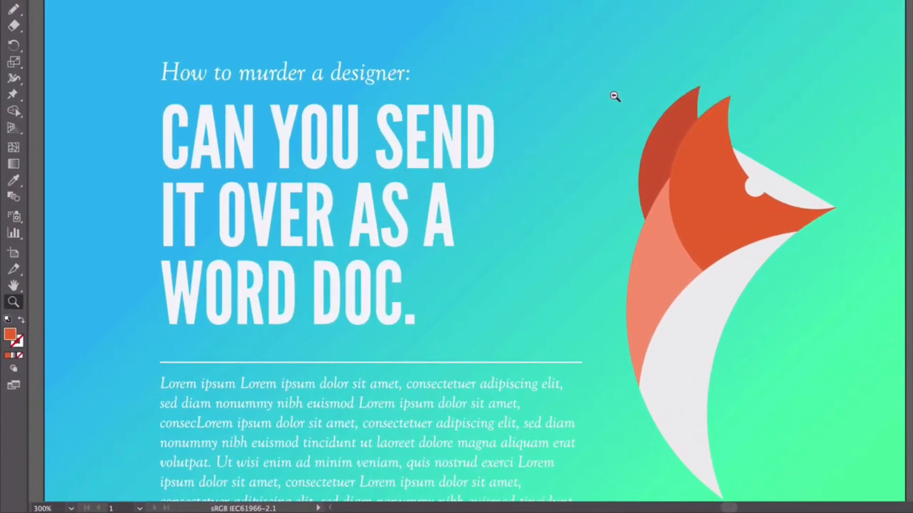
- Zoom out to the whole poster, then in slightly with the Zoom tool
click(615, 96)
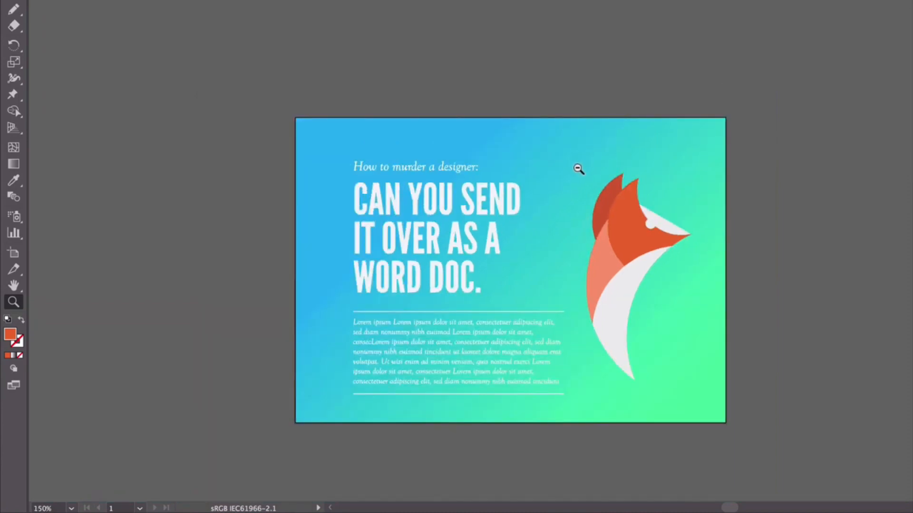
click(578, 169)
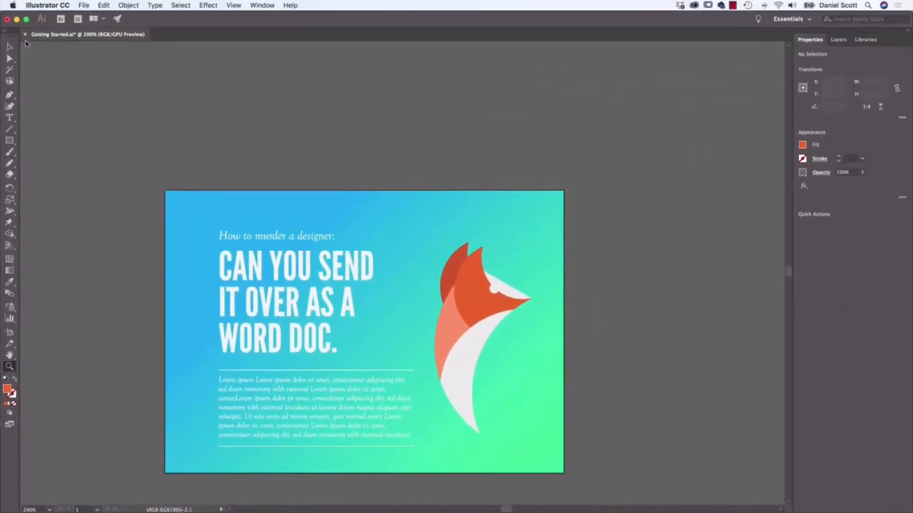
- Zoom to 400% on the headline and fox illustration
click(177, 84)
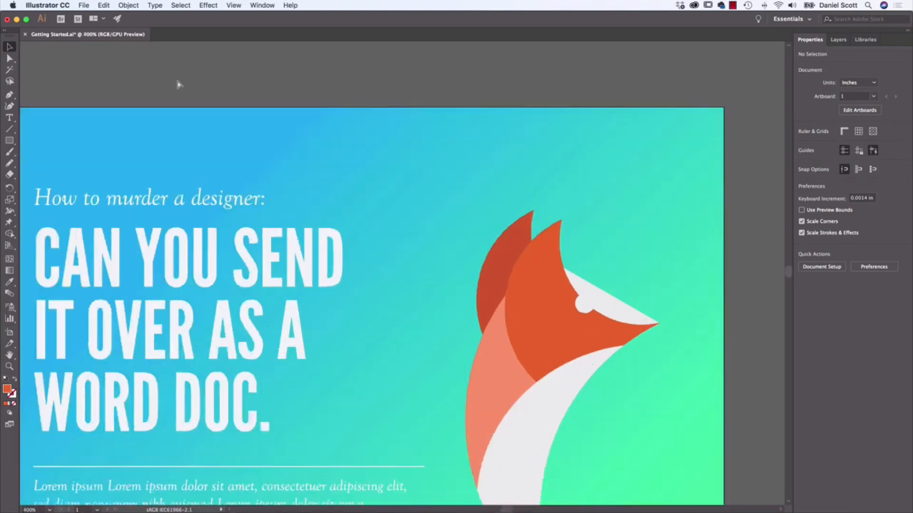
mouse_move(178, 84)
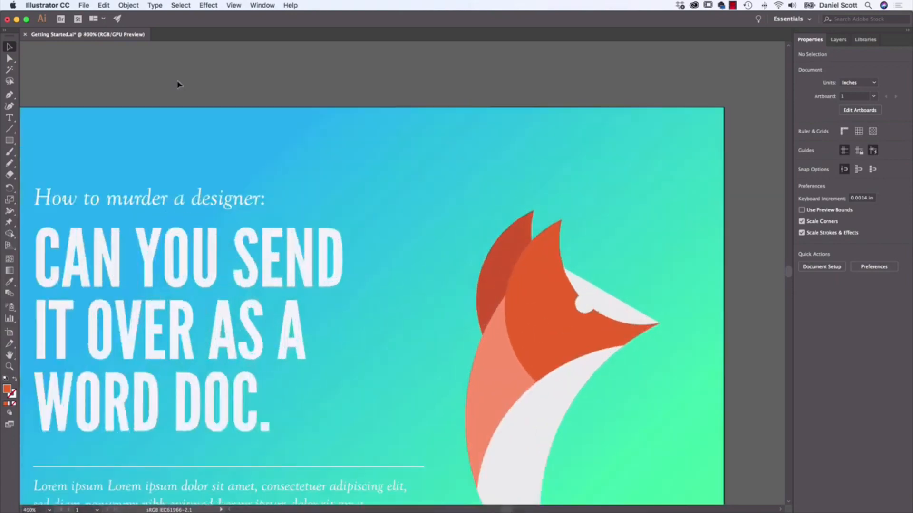
mouse_move(167, 406)
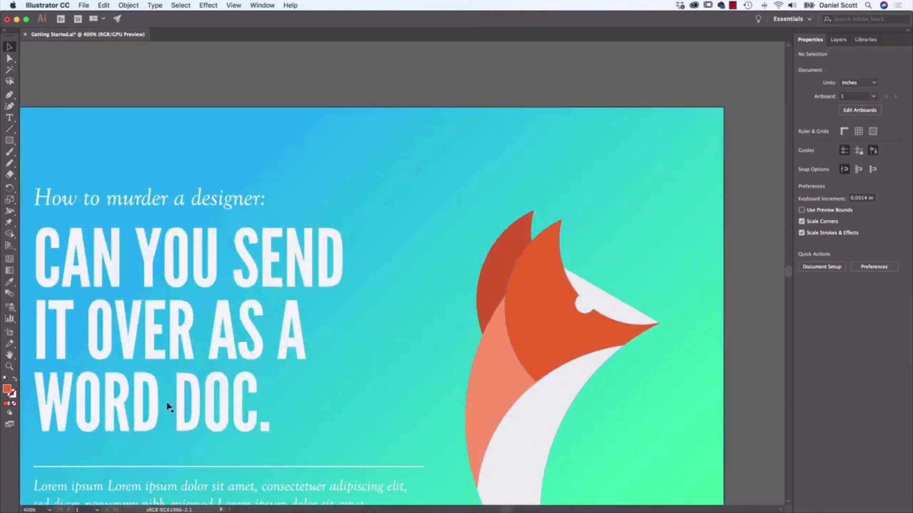
mouse_move(815, 257)
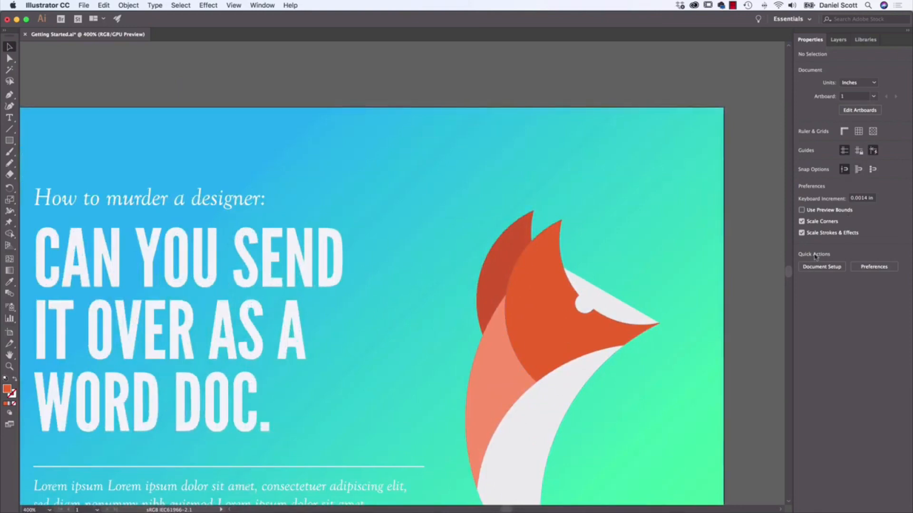
scroll(down, 3)
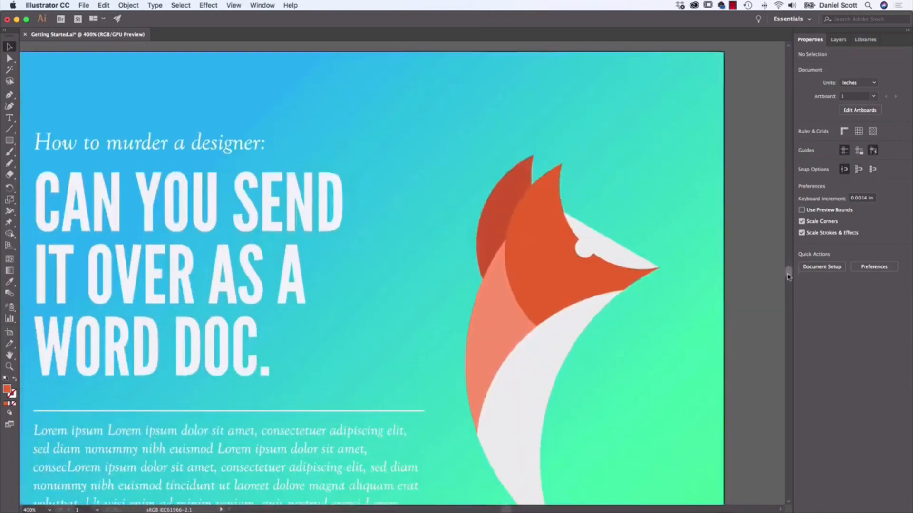
scroll(down, 3)
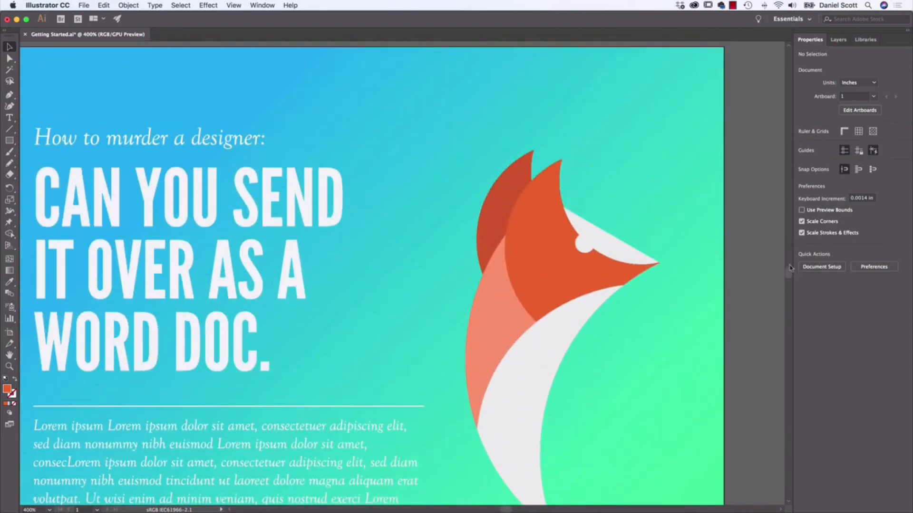
scroll(down, 3)
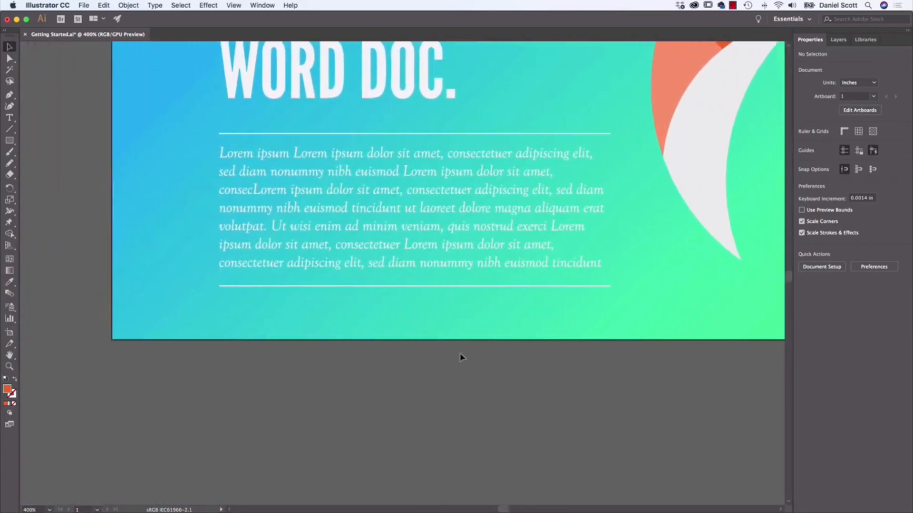
mouse_move(462, 247)
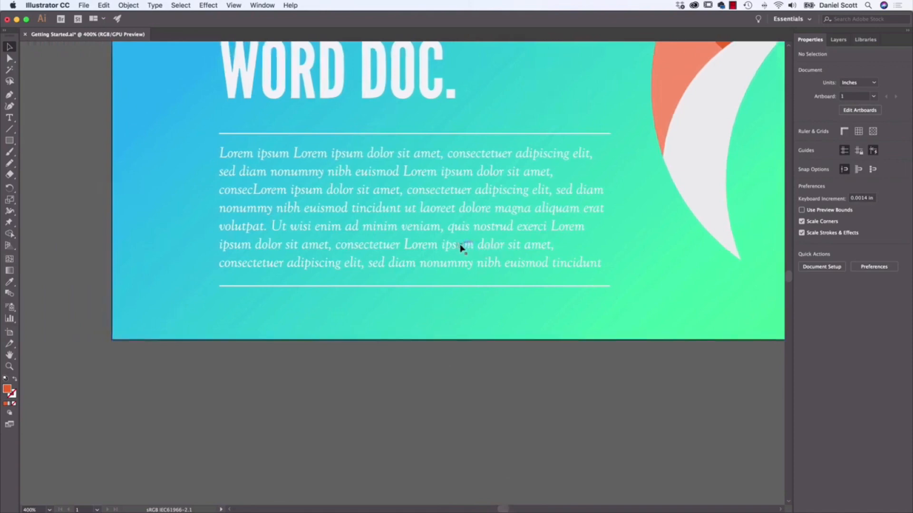
mouse_move(495, 373)
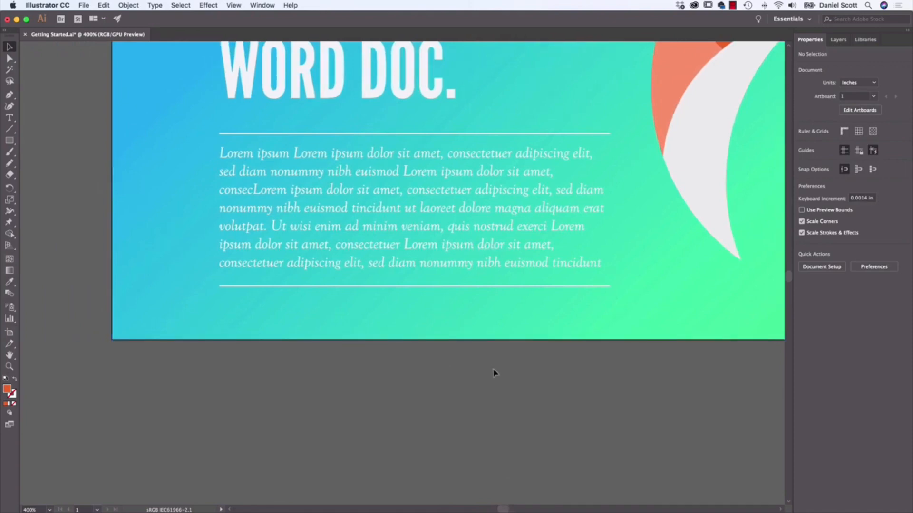
mouse_move(8, 47)
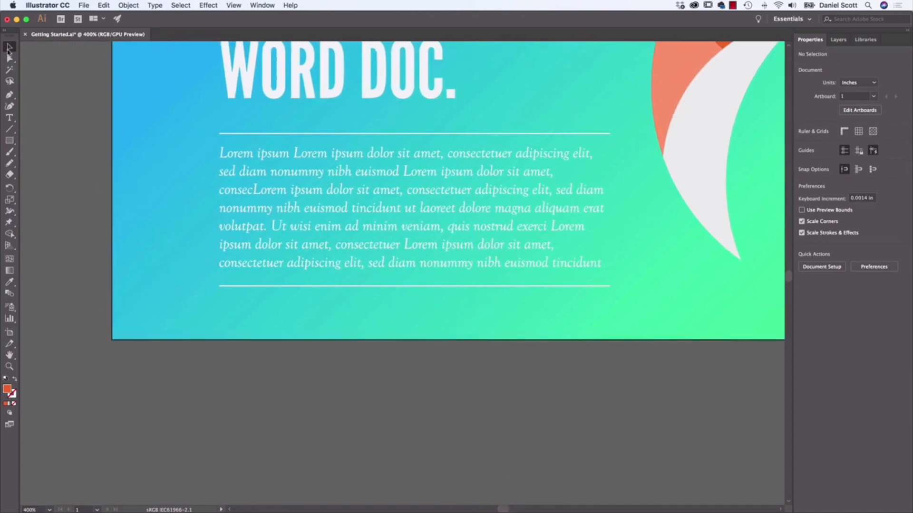
mouse_move(408, 301)
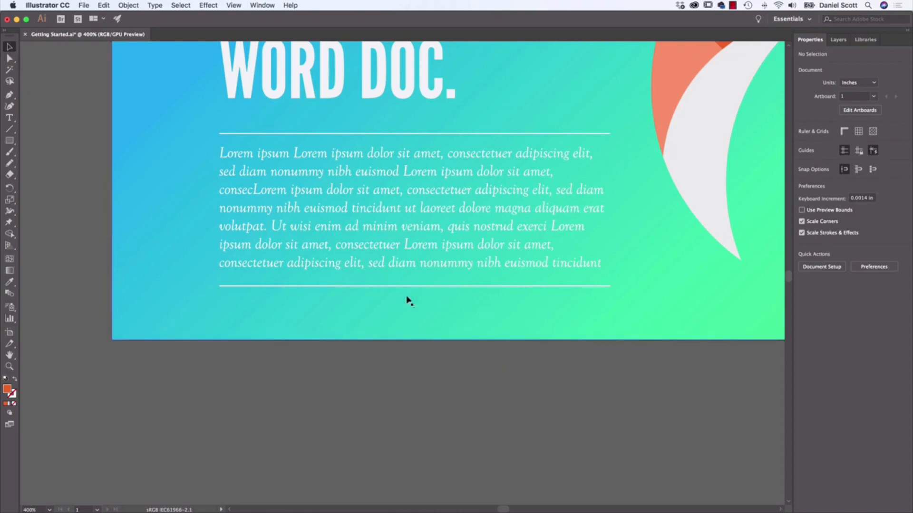
mouse_move(415, 305)
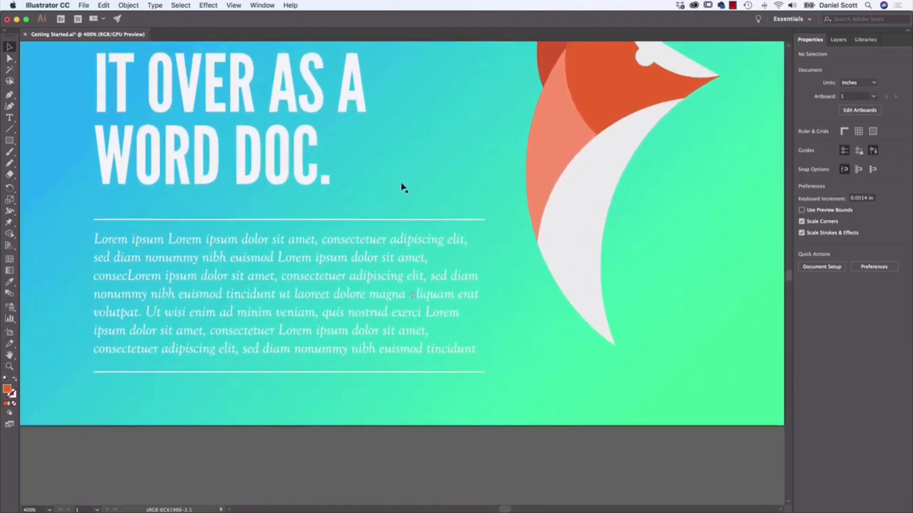
scroll(up, 3)
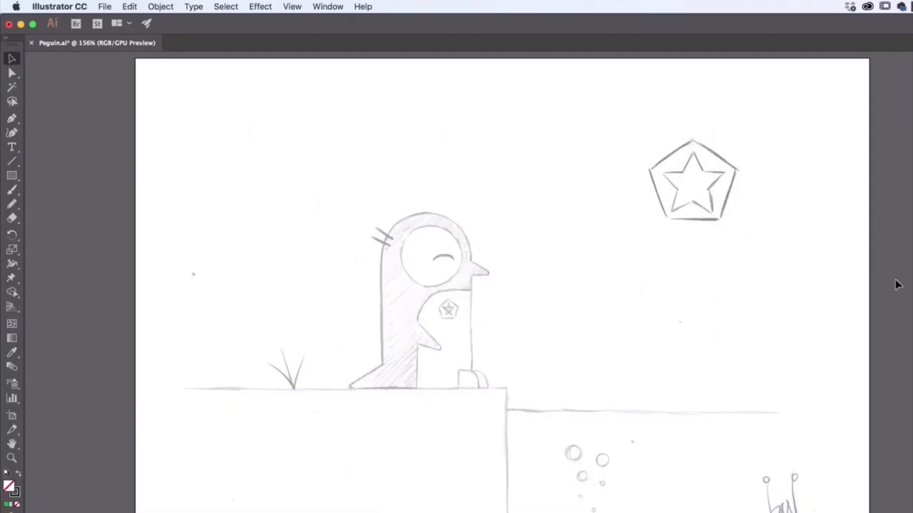
mouse_move(543, 334)
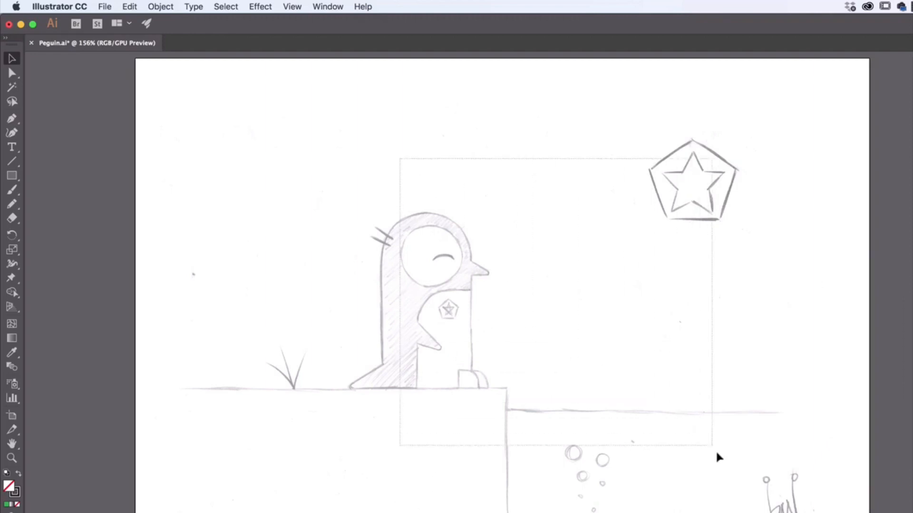
- Close the Peguin.ai document to return to the Home screen of recent files
click(396, 239)
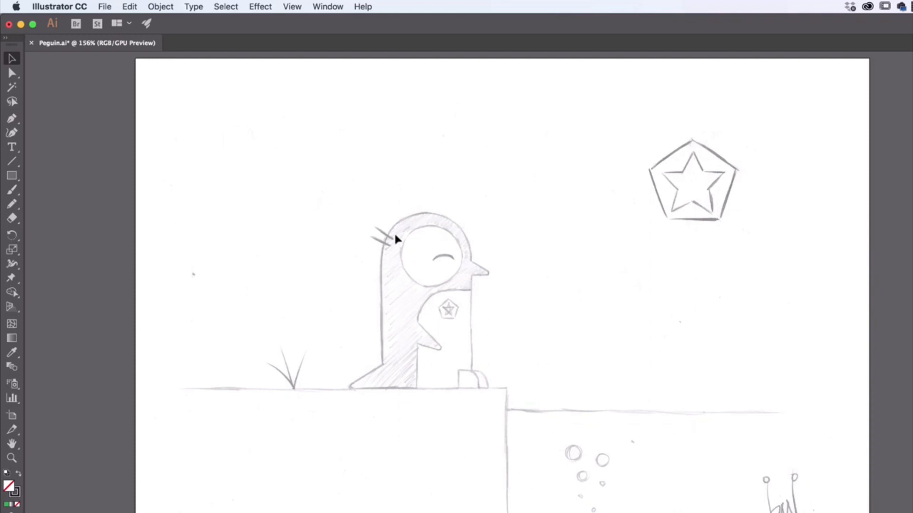
click(30, 43)
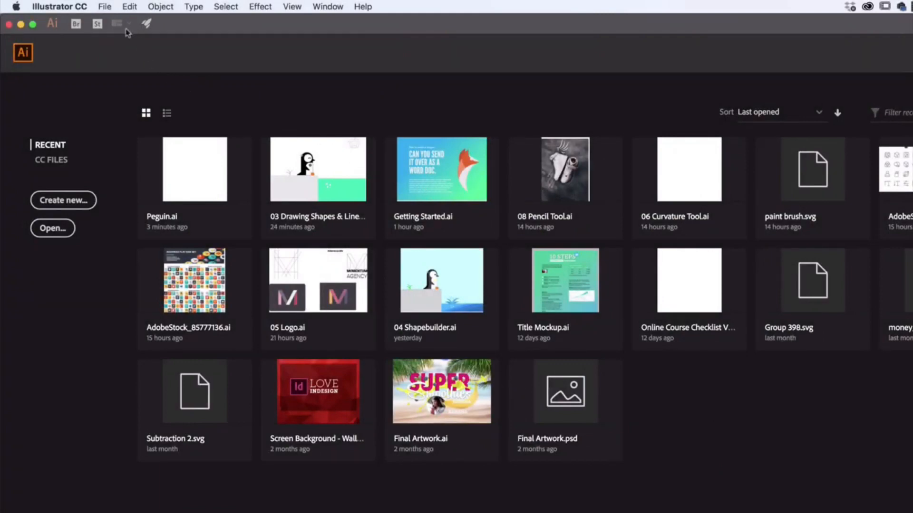
mouse_move(105, 7)
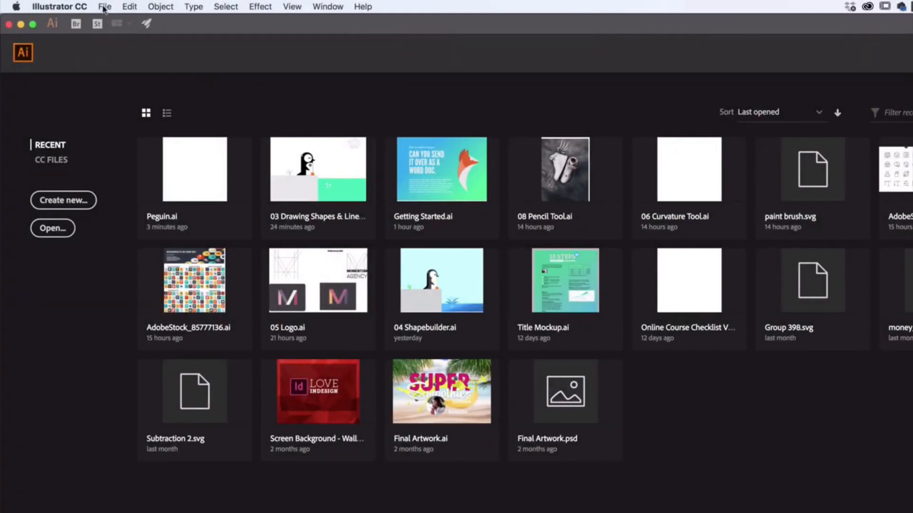
- Start a new document and choose the Letter preset under the Print presets
click(105, 6)
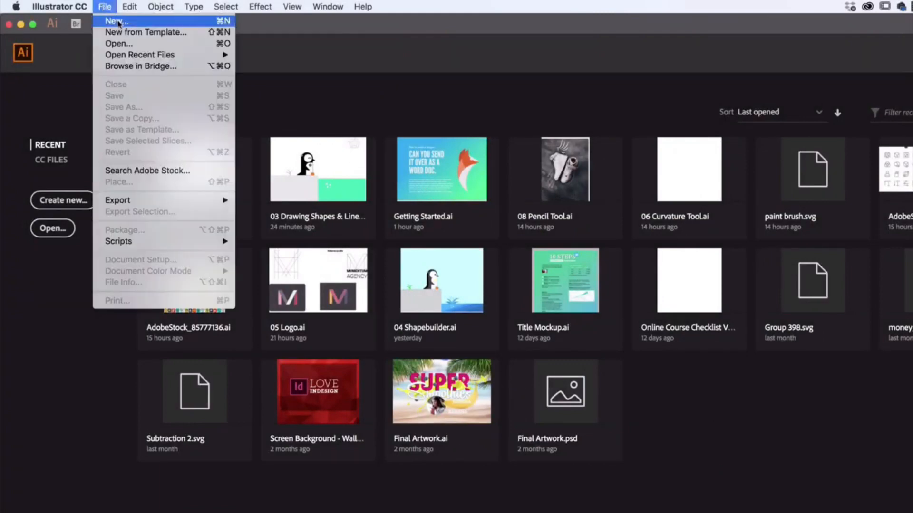
click(115, 21)
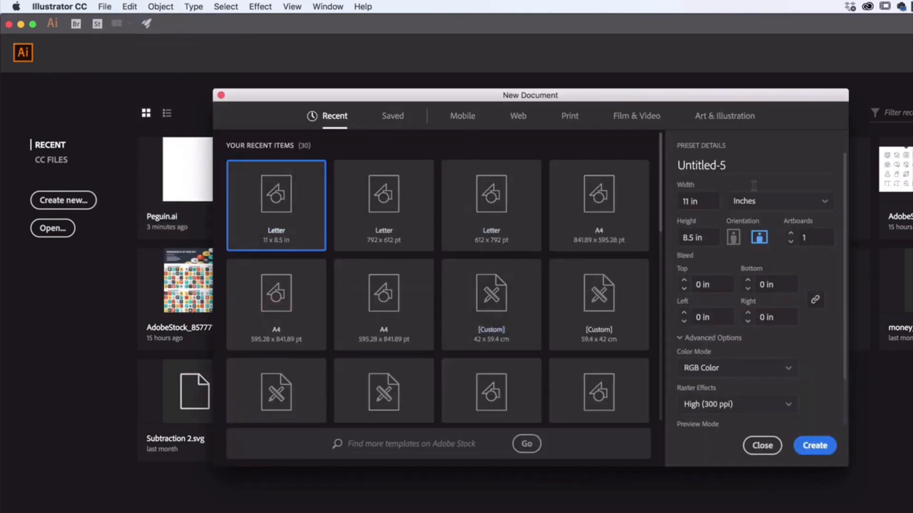
mouse_move(462, 122)
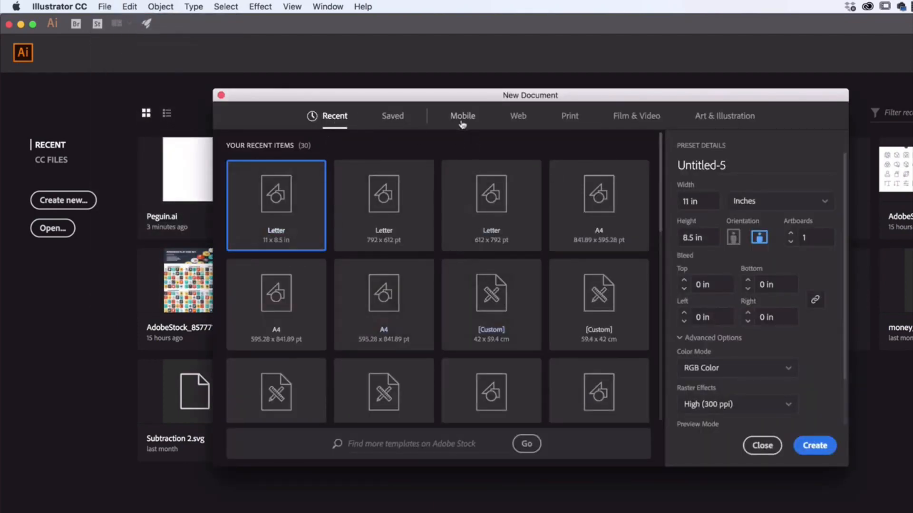
click(462, 115)
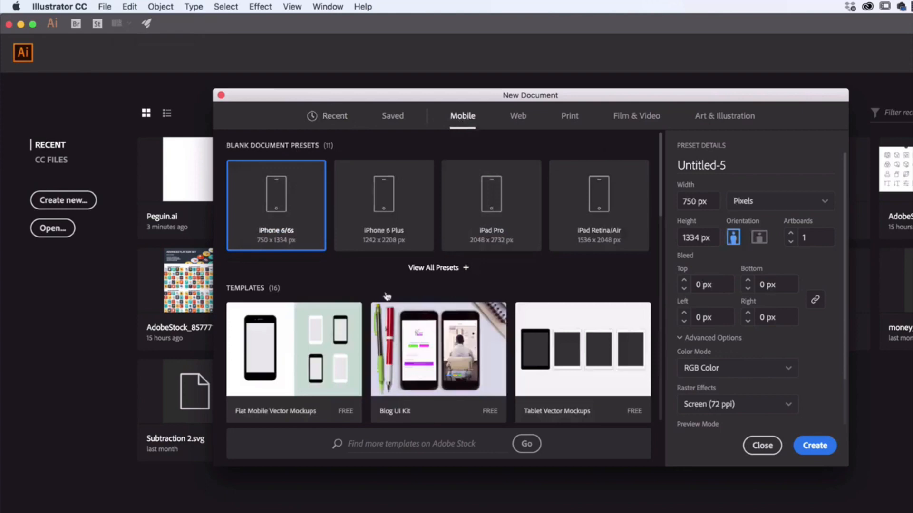
click(570, 116)
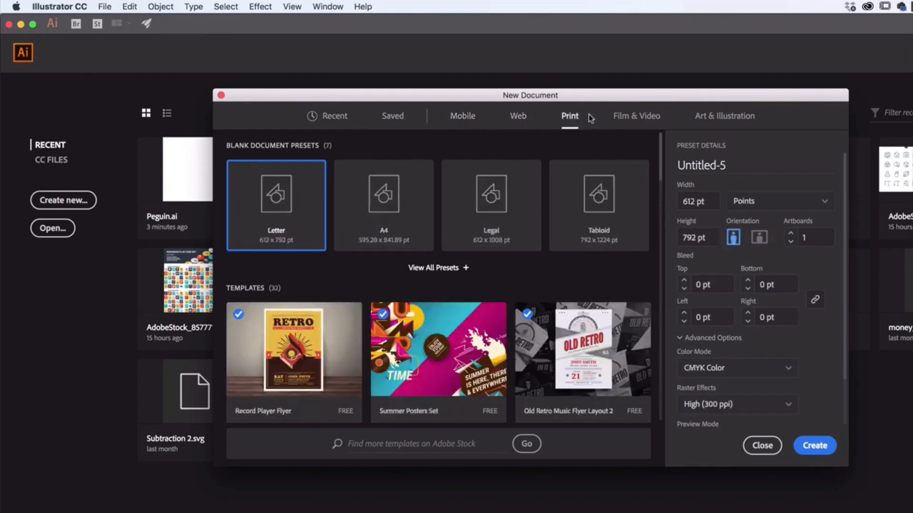
mouse_move(318, 217)
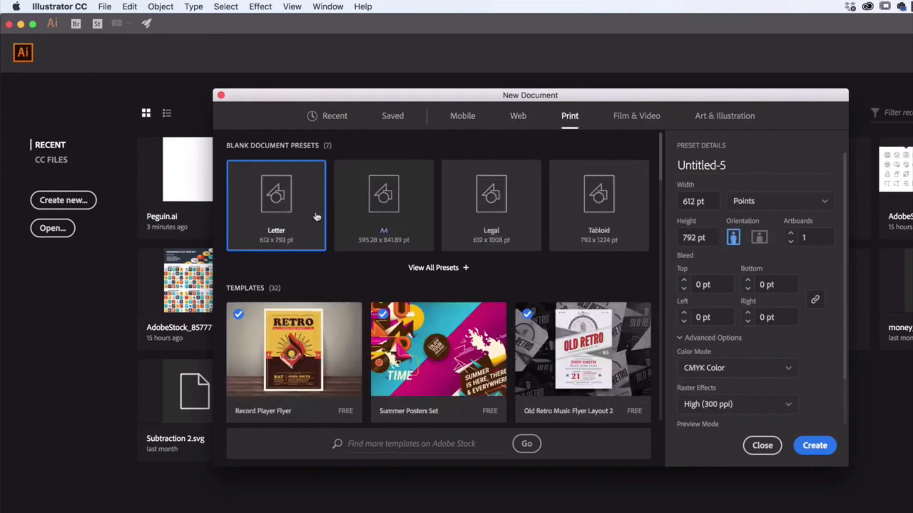
mouse_move(798, 217)
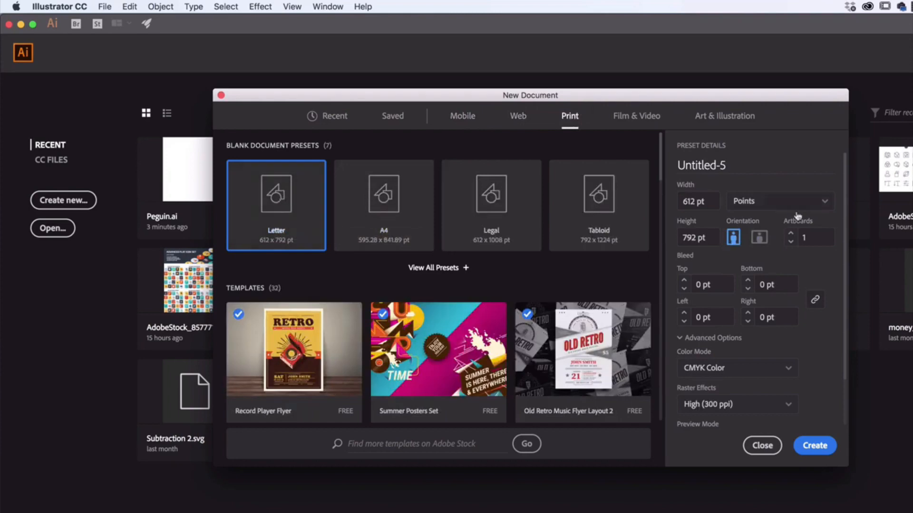
- Set the new document to Inches, landscape 11 × 8.5 in, with Advanced Options collapsed
click(777, 201)
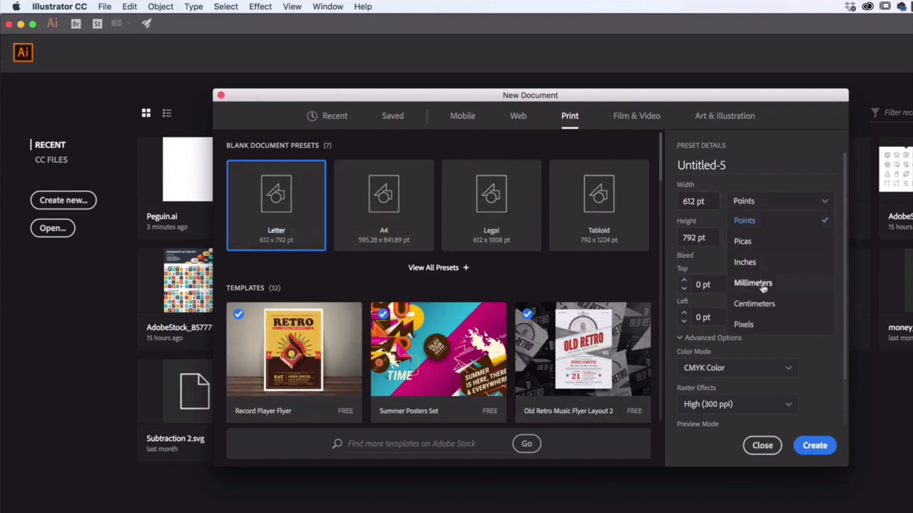
click(745, 262)
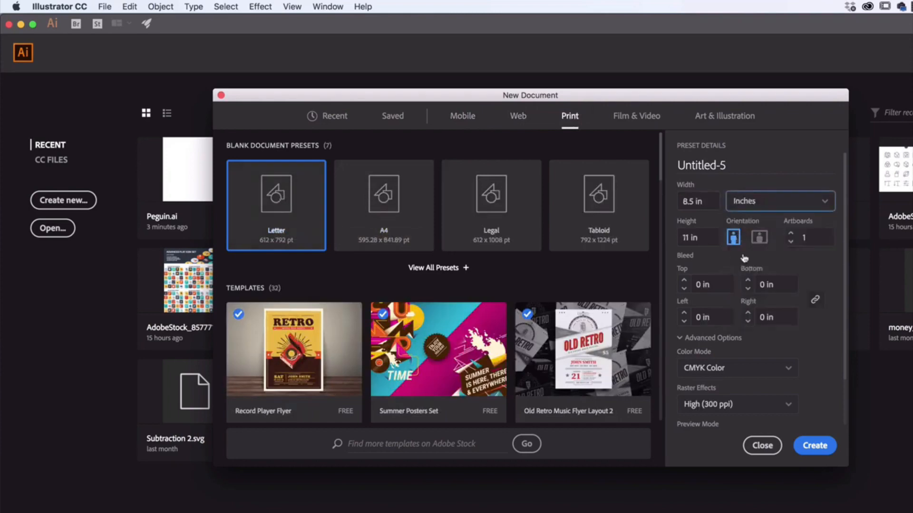
click(759, 237)
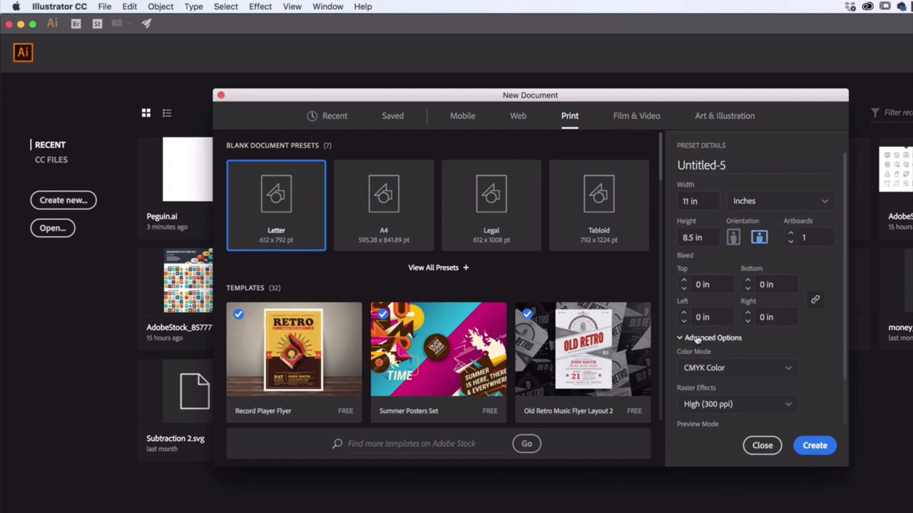
click(712, 337)
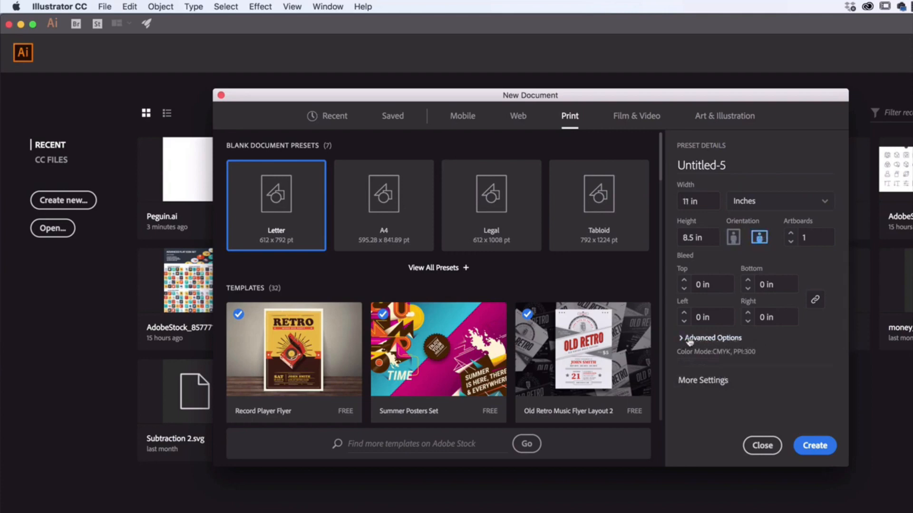
click(709, 338)
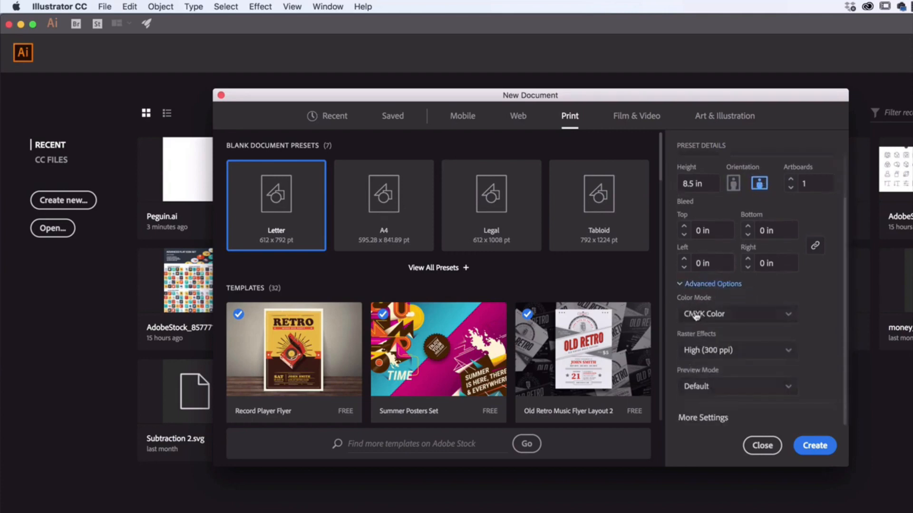
click(736, 314)
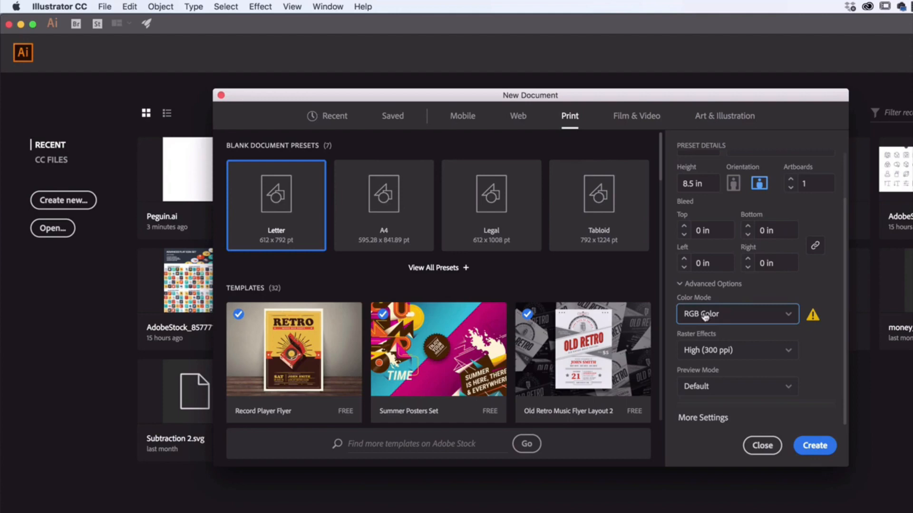
click(736, 314)
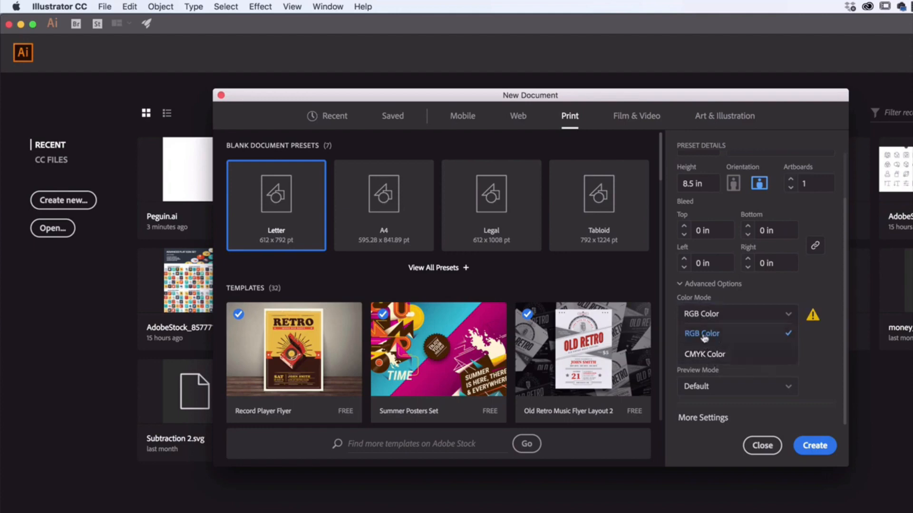
mouse_move(704, 359)
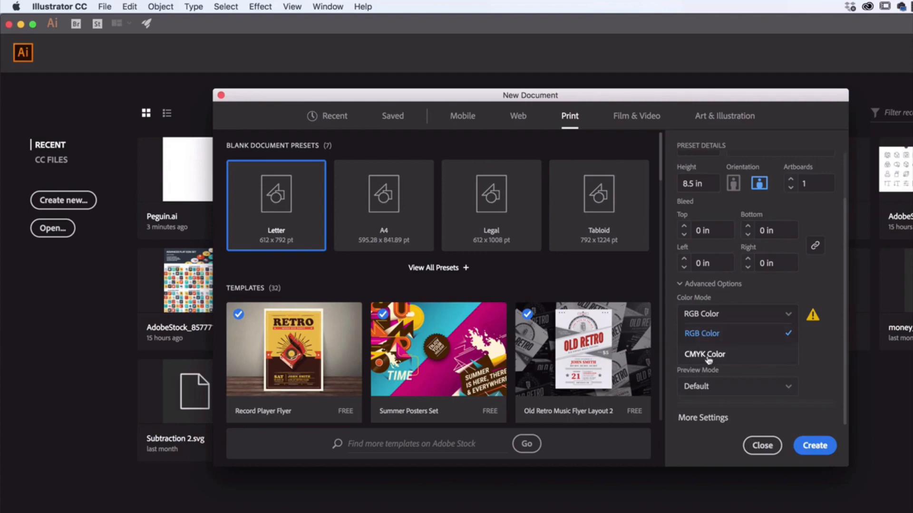
mouse_move(768, 317)
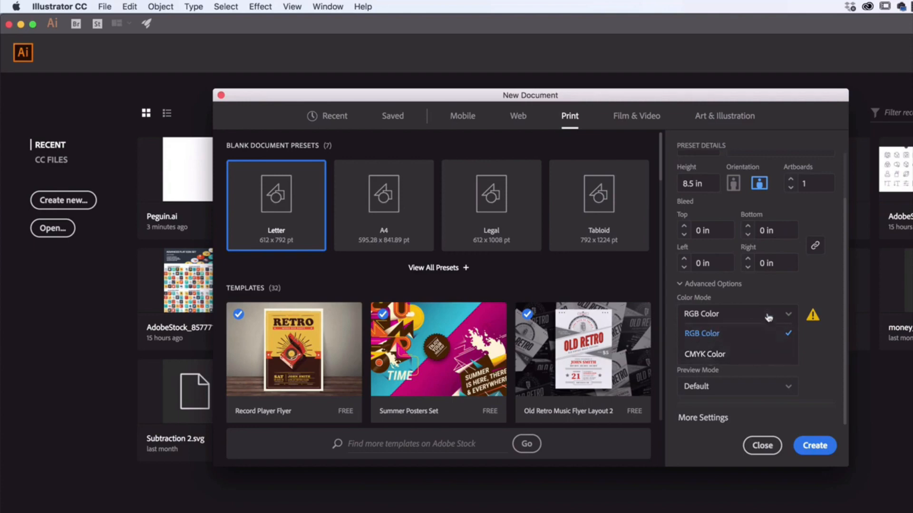
mouse_move(787, 318)
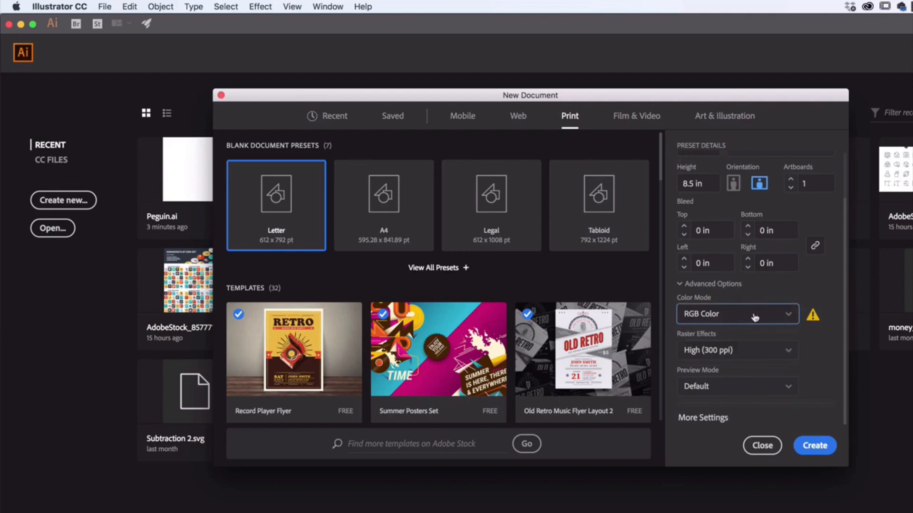
click(813, 445)
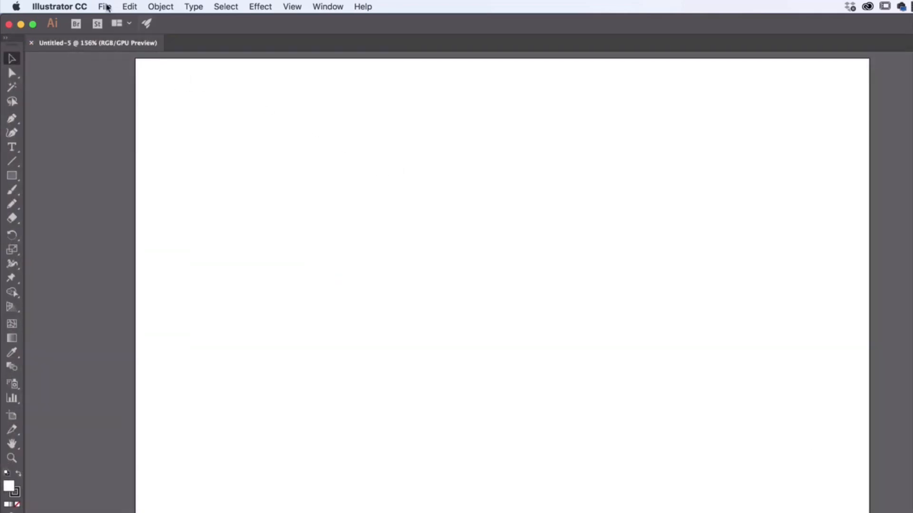
- Start Save As for the untitled document and leave the dialog expanded to the full folder browser
click(105, 7)
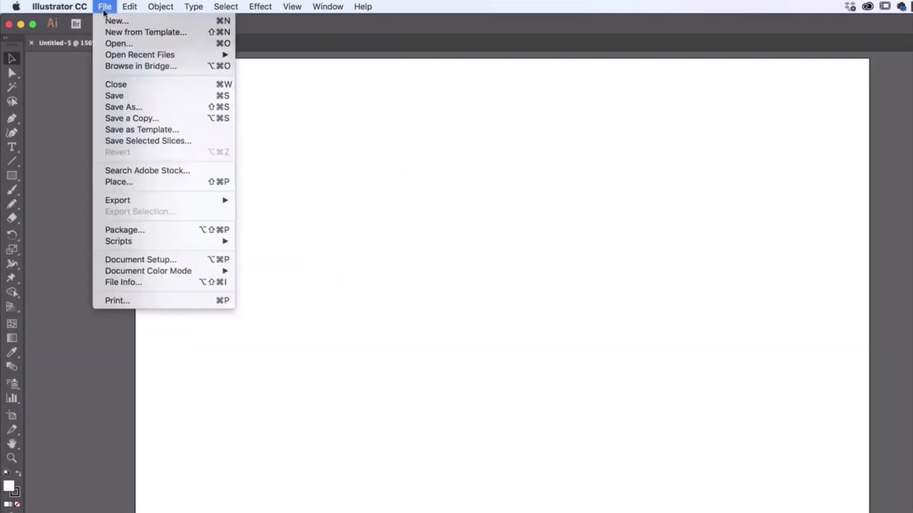
click(123, 107)
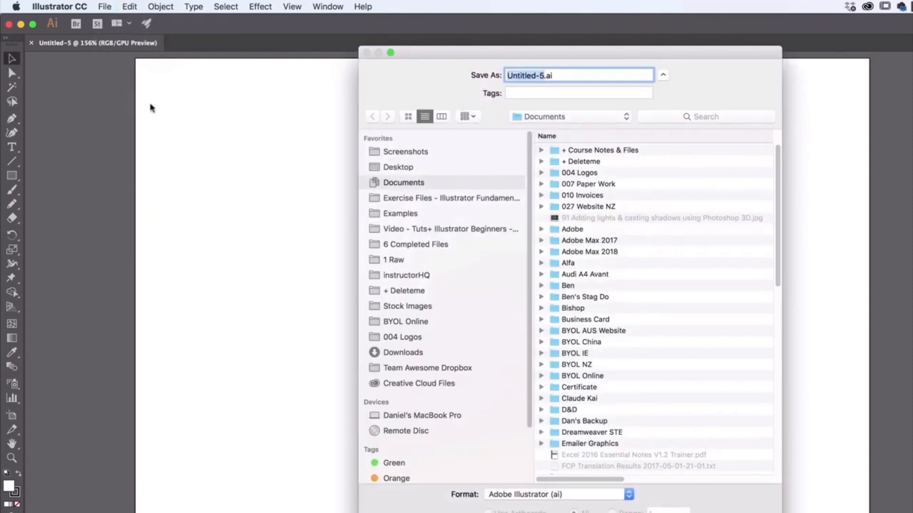
mouse_move(709, 94)
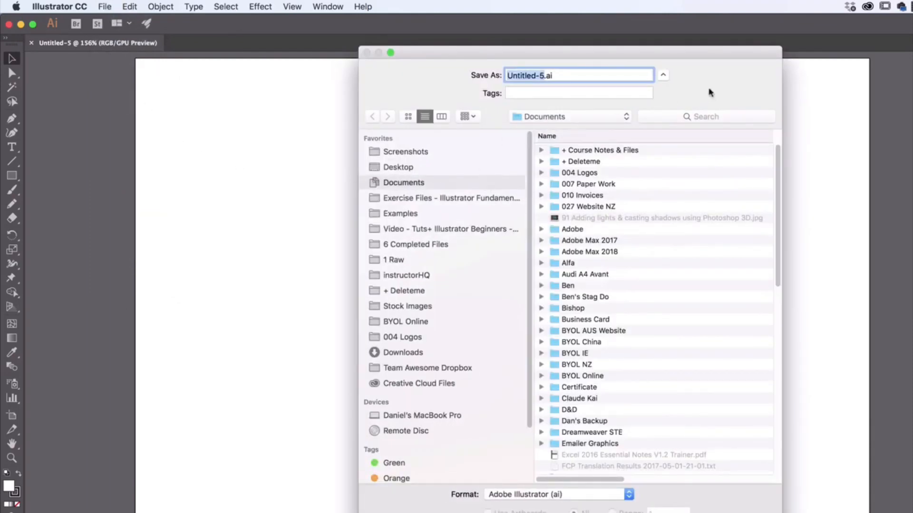
click(663, 75)
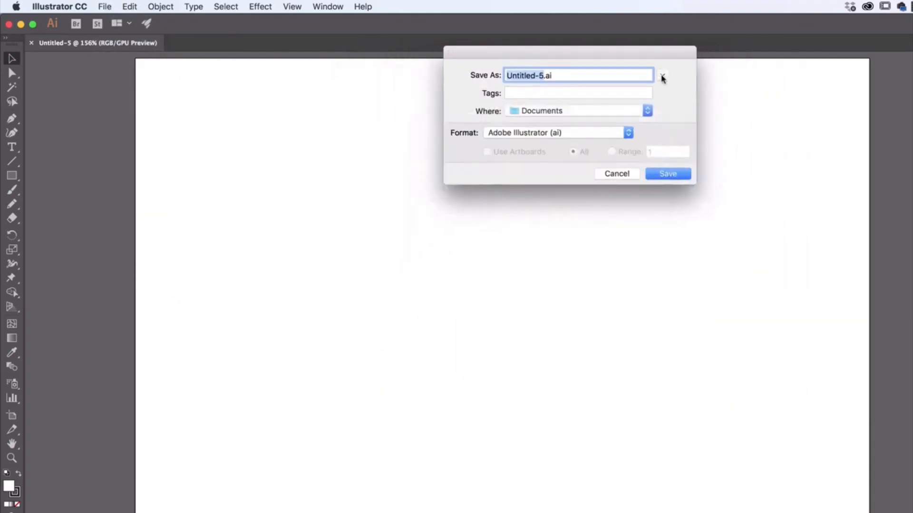
click(661, 75)
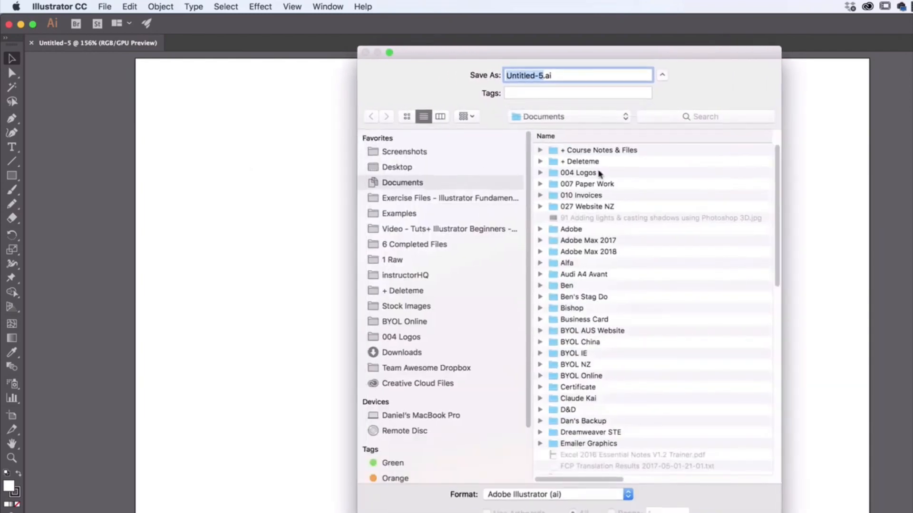
click(662, 75)
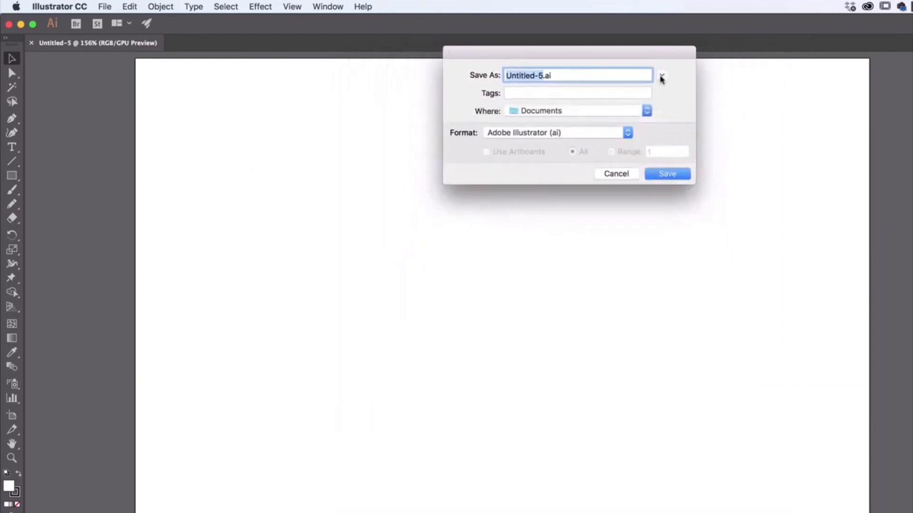
click(661, 75)
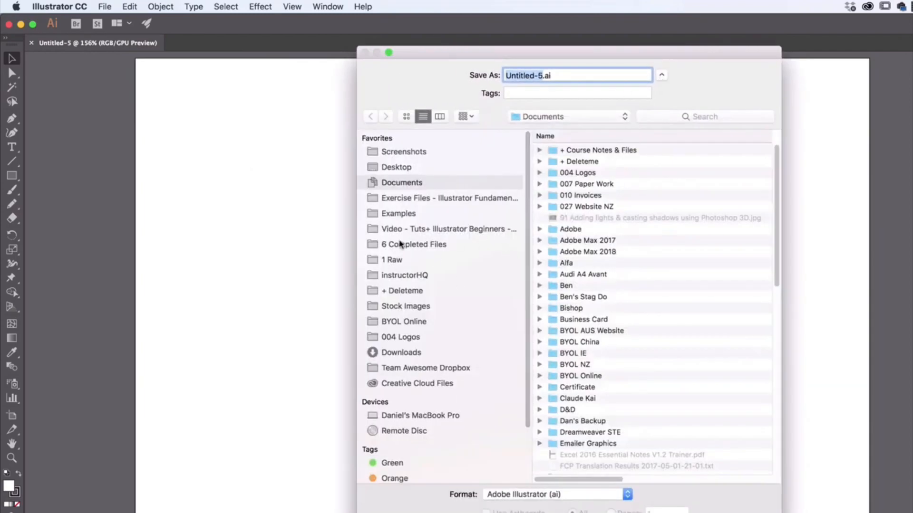
mouse_move(455, 227)
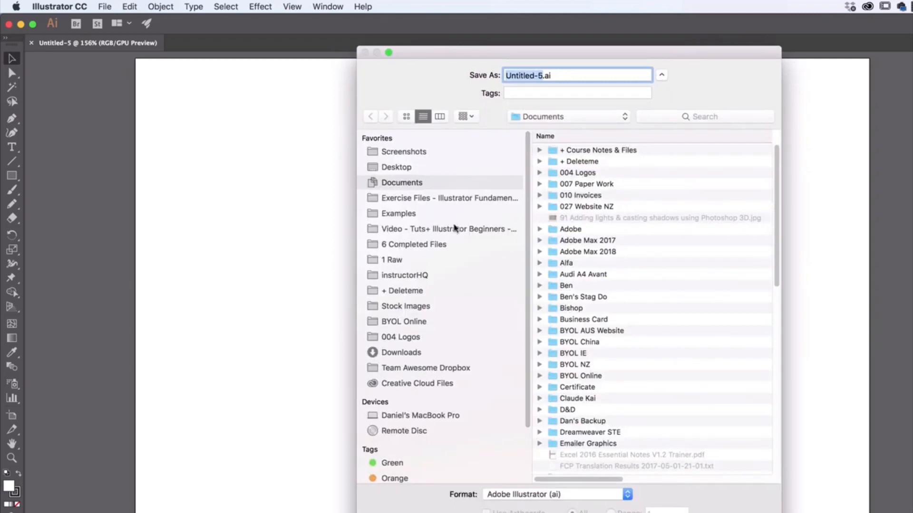
mouse_move(400, 177)
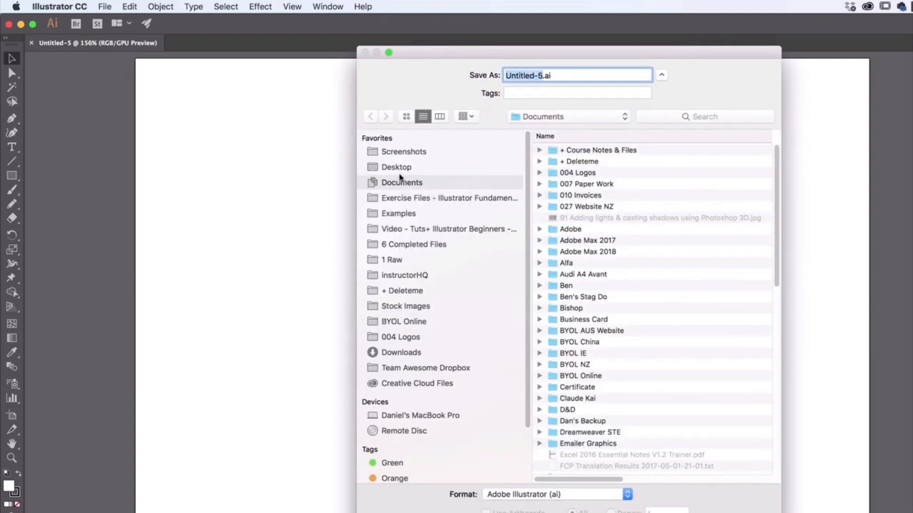
- Create a new Class Files folder on the Desktop as the save location
click(396, 168)
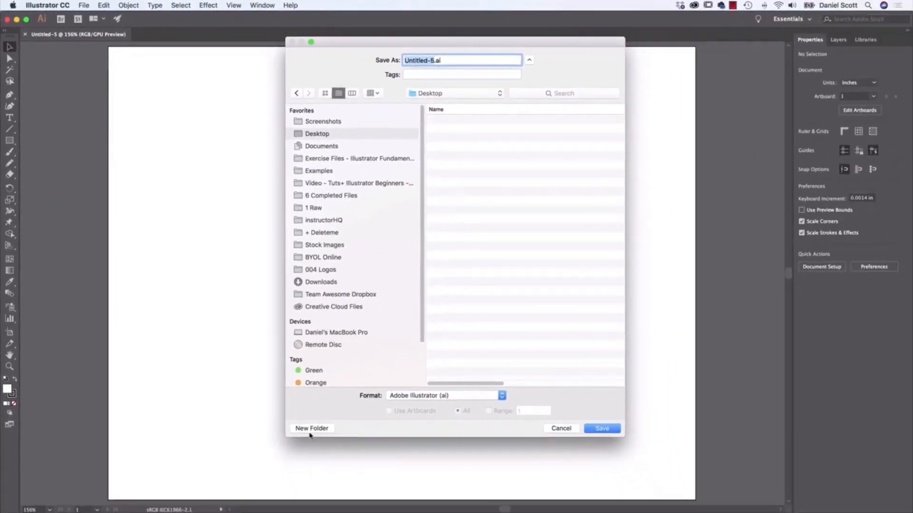
click(312, 429)
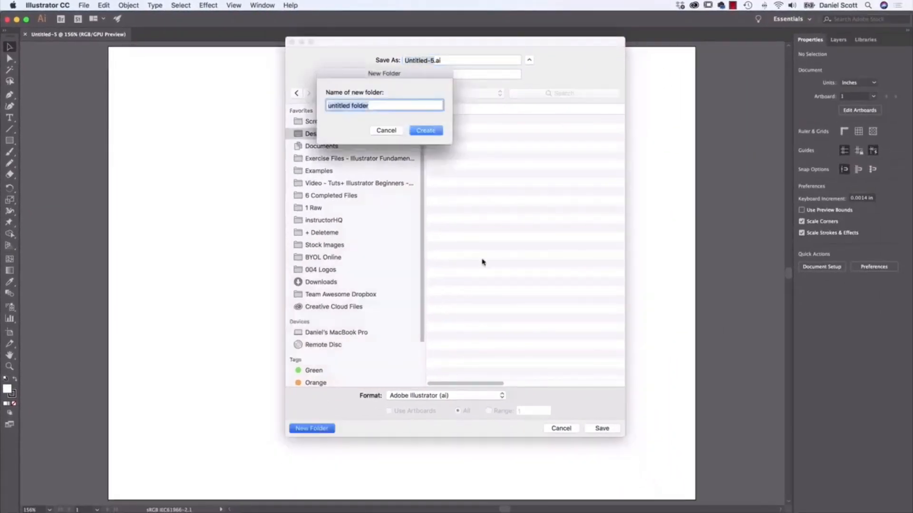
text(Class Files)
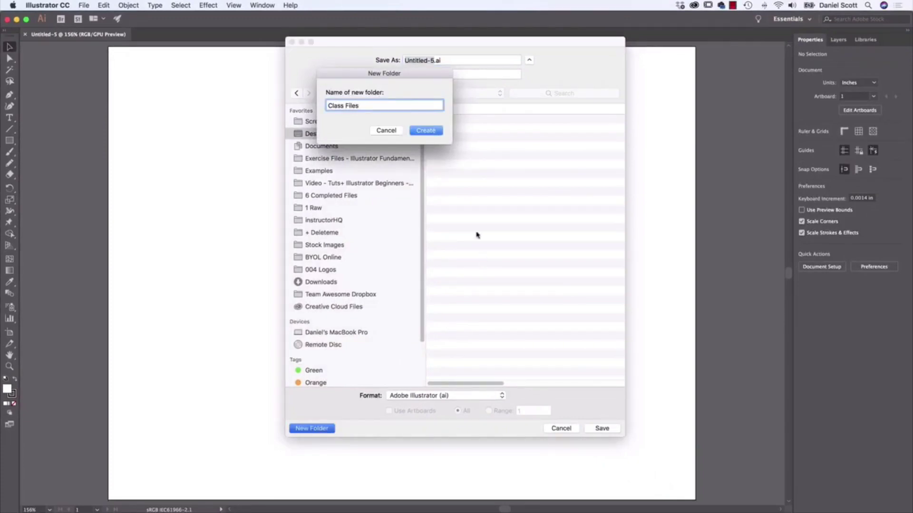
click(425, 131)
text(Peguin)
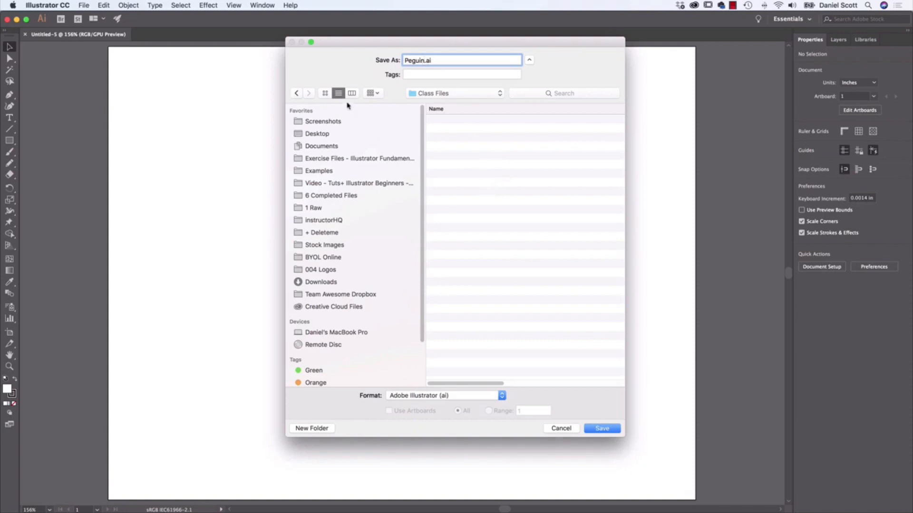
mouse_move(332, 95)
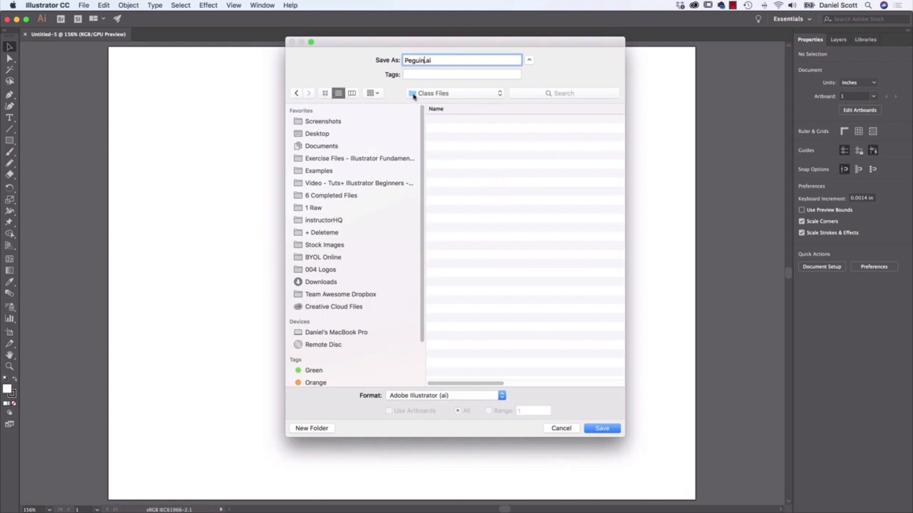
mouse_move(506, 226)
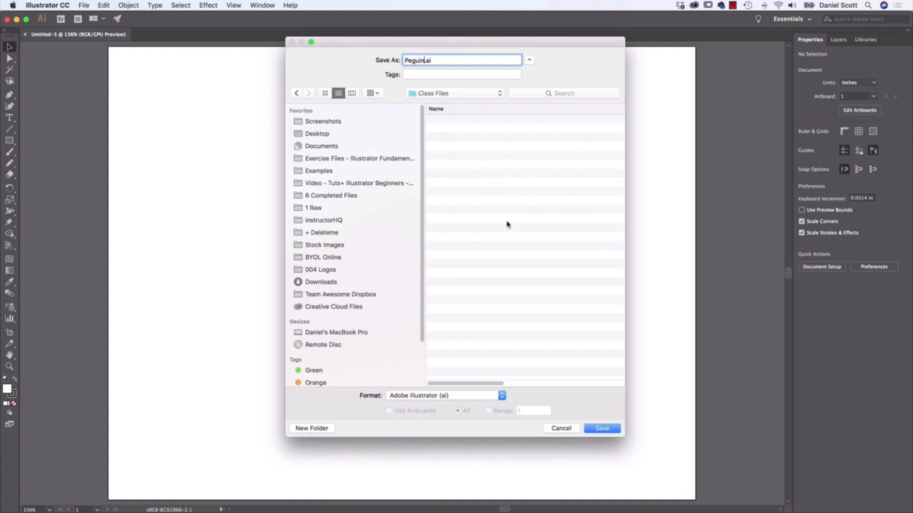
- Save the document as Peguin.ai in Class Files, accepting the default Illustrator Options
click(601, 429)
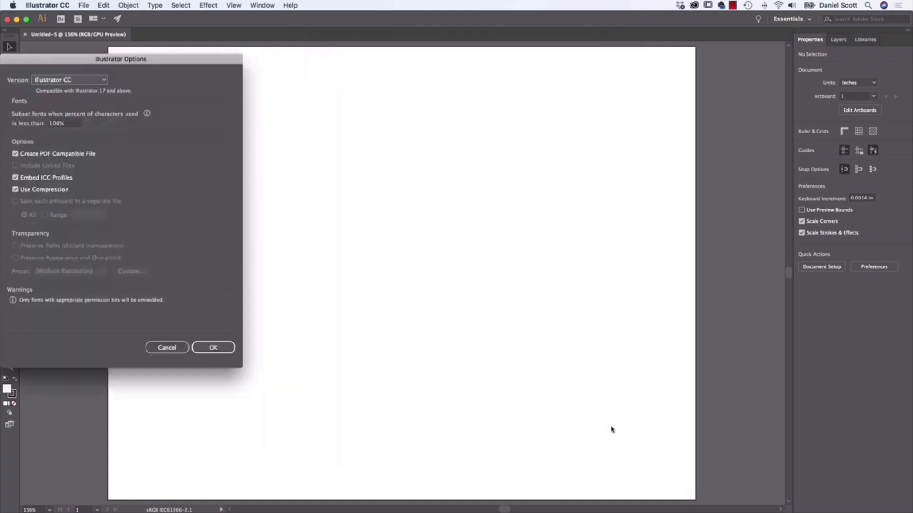
drag(121, 59, 343, 86)
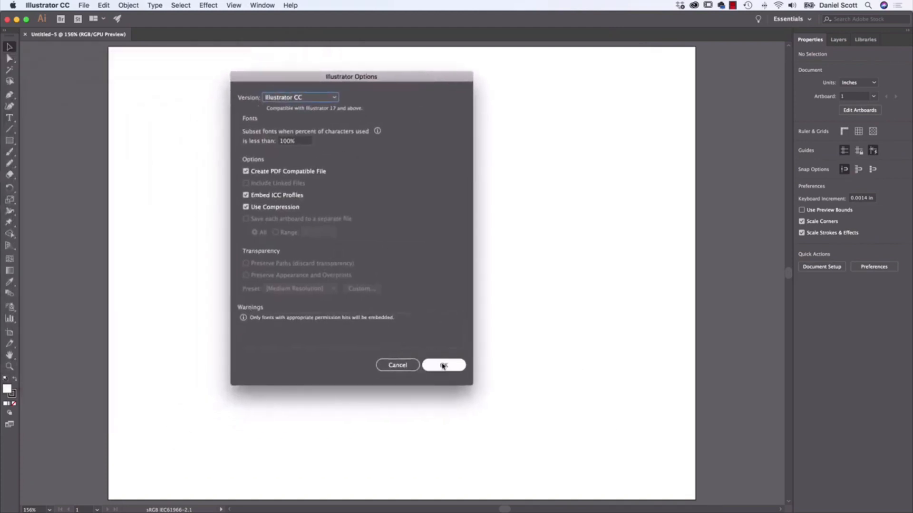
click(444, 365)
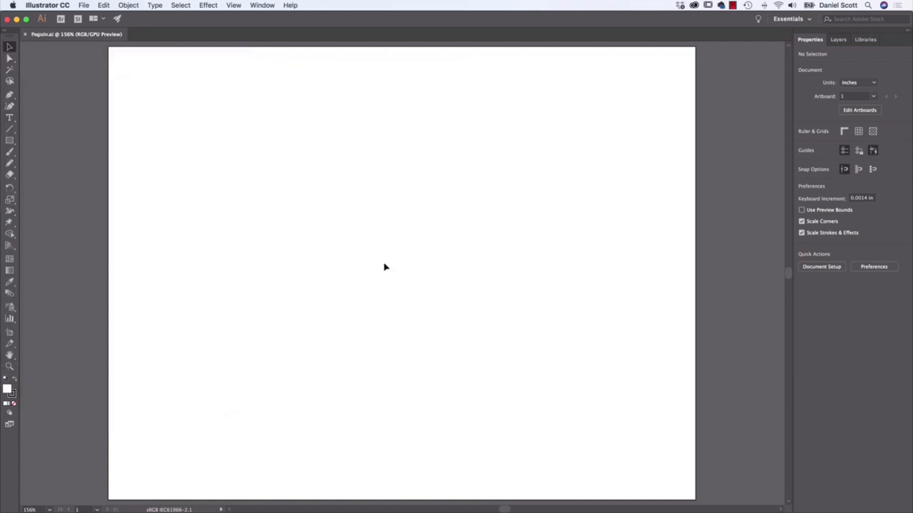
mouse_move(343, 185)
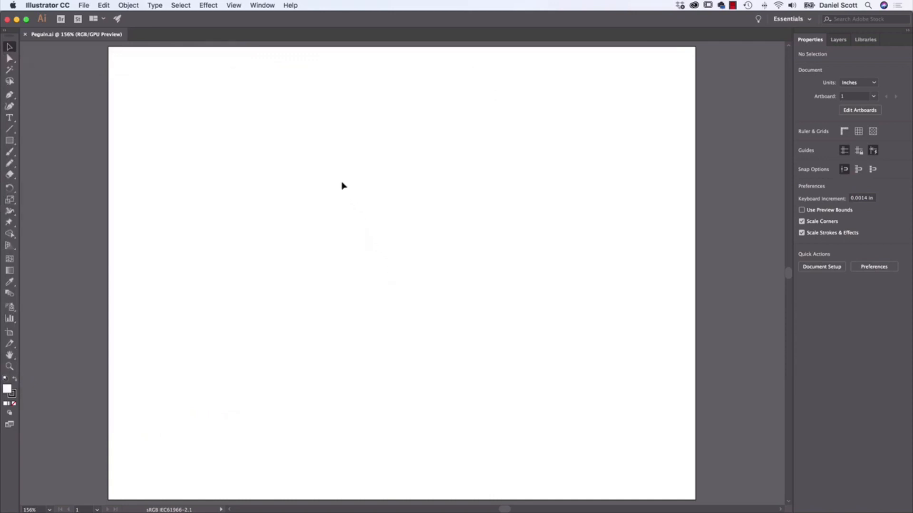
mouse_move(340, 184)
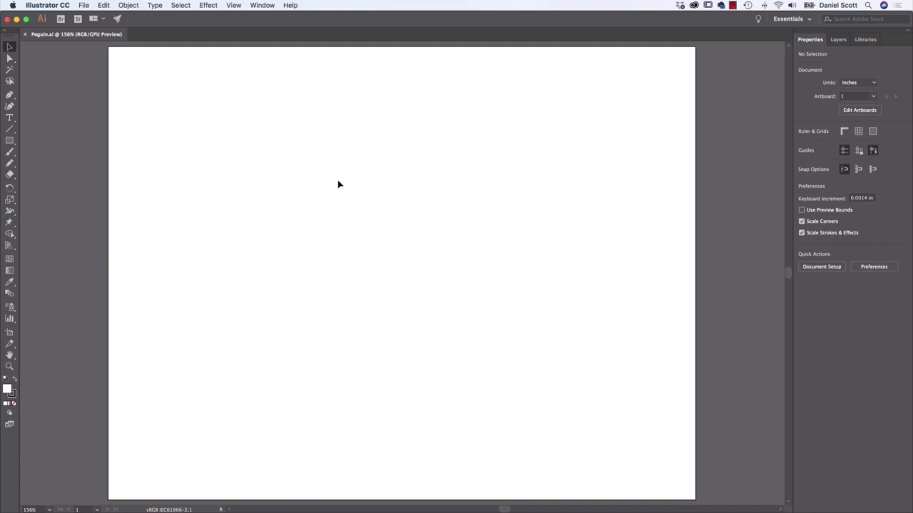
mouse_move(526, 309)
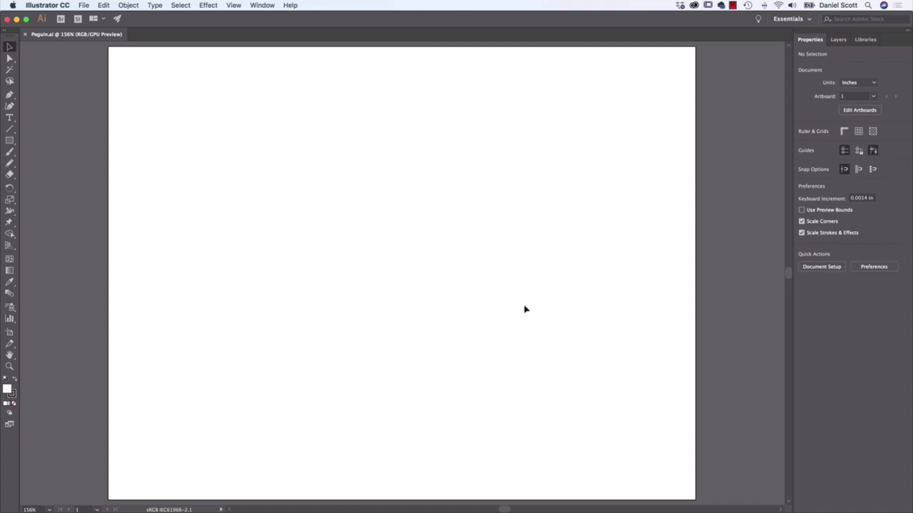
mouse_move(512, 303)
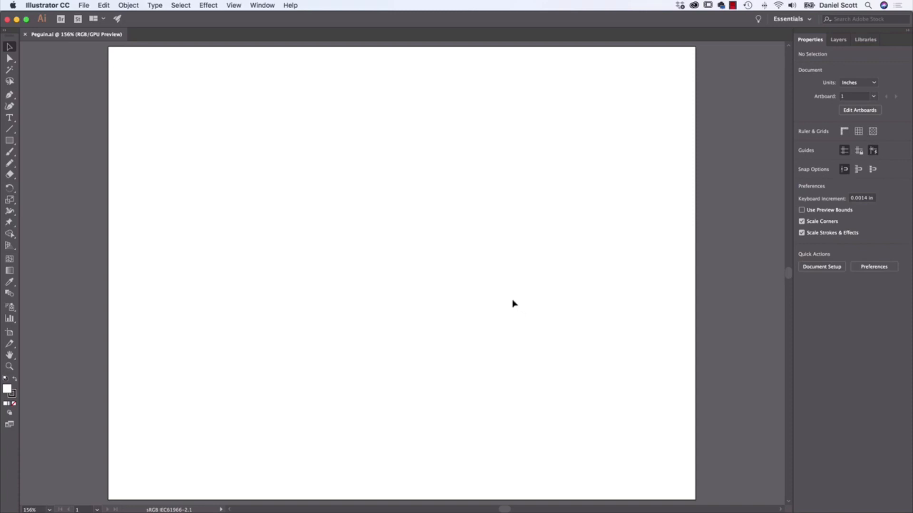
mouse_move(489, 302)
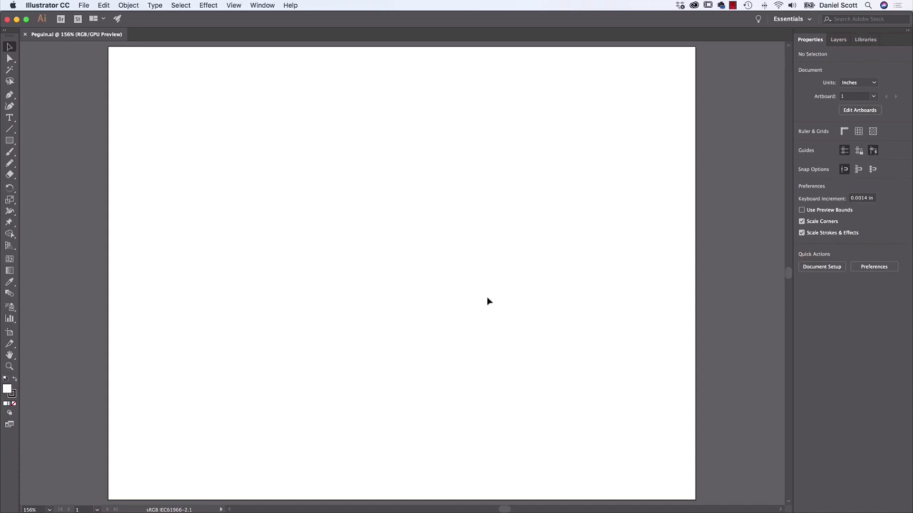
mouse_move(482, 301)
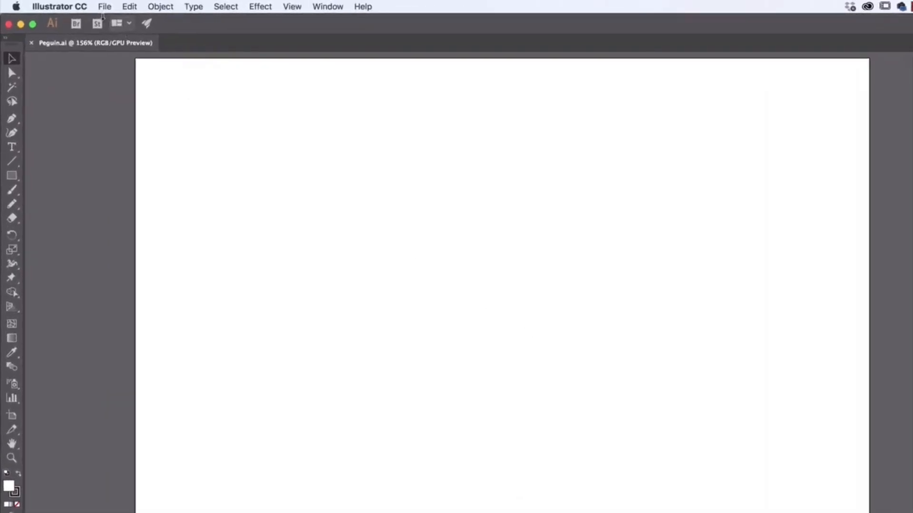
- Start File > Place to browse the exercise files folder for Penguin.jpg
click(105, 6)
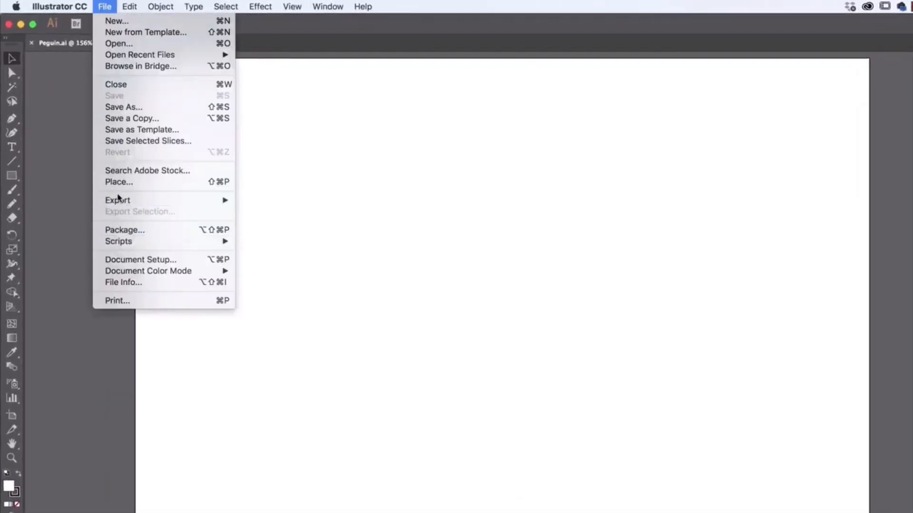
mouse_move(119, 183)
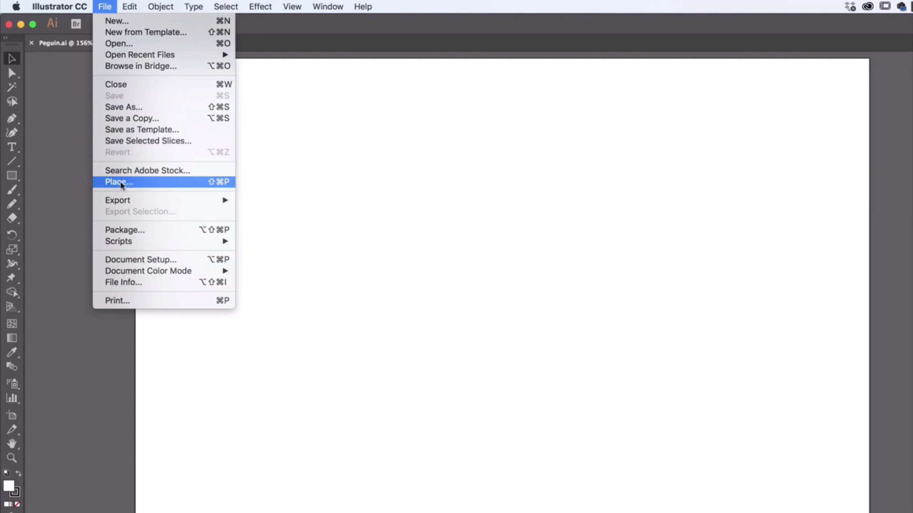
click(118, 182)
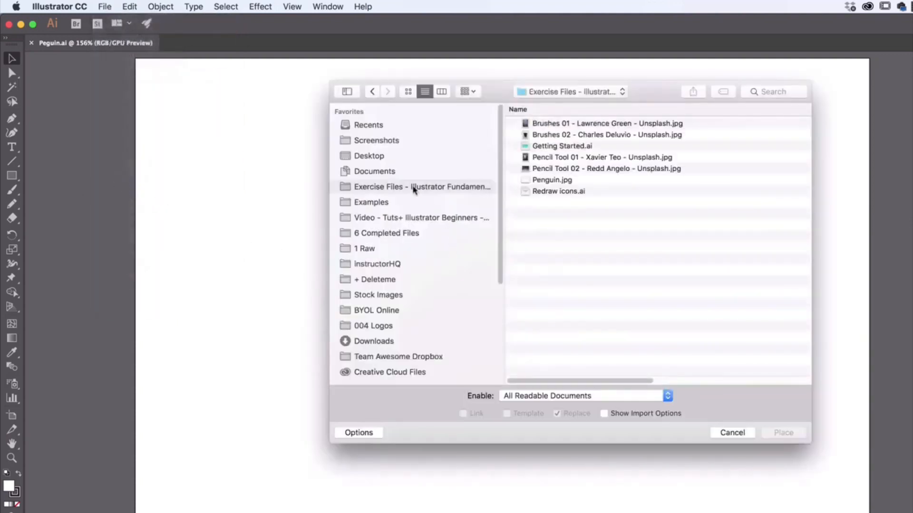
- Place Penguin.jpg into Peguin.ai as a linked template image
click(551, 180)
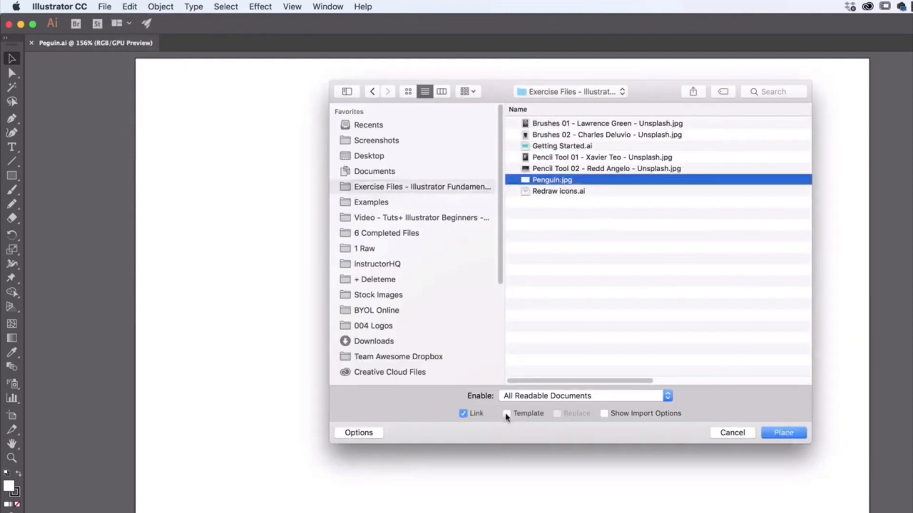
click(506, 414)
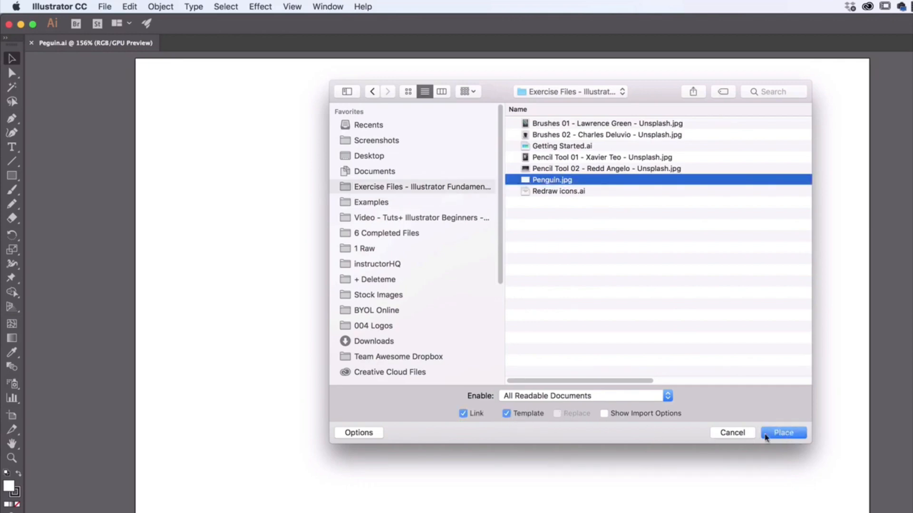
mouse_move(774, 445)
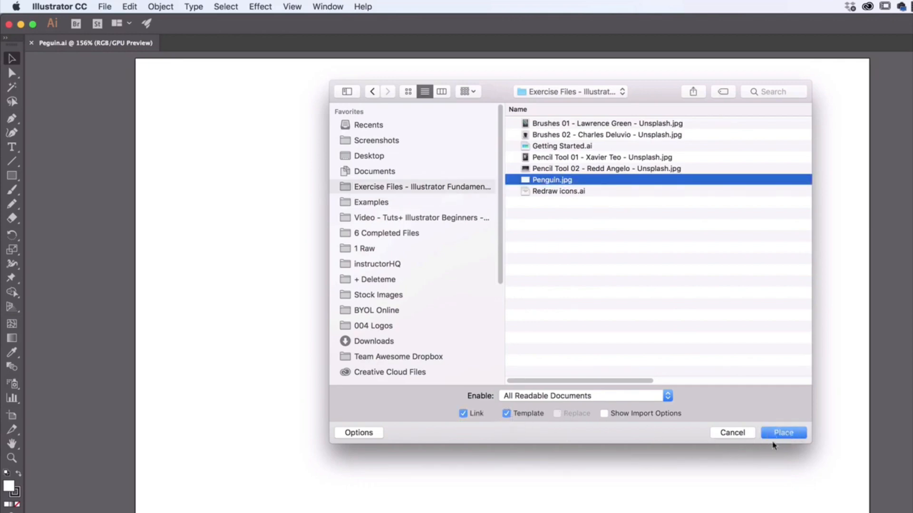
click(782, 433)
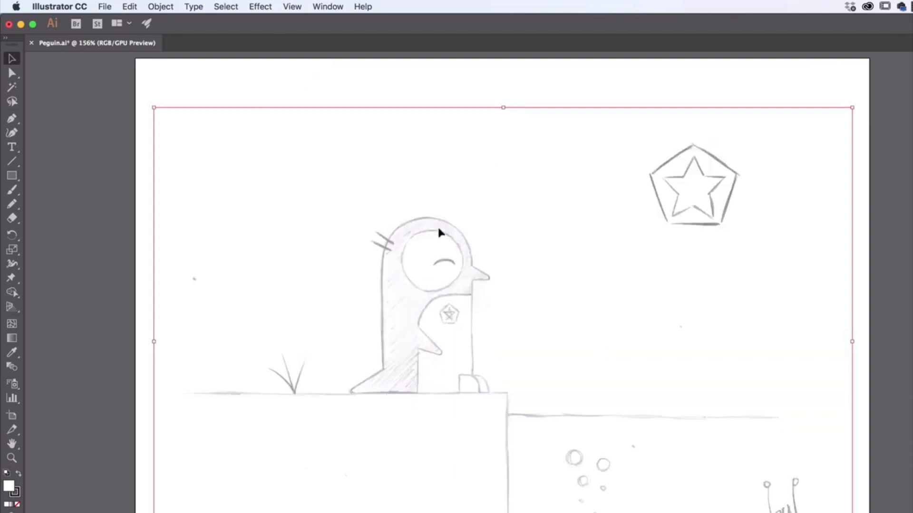
mouse_move(340, 94)
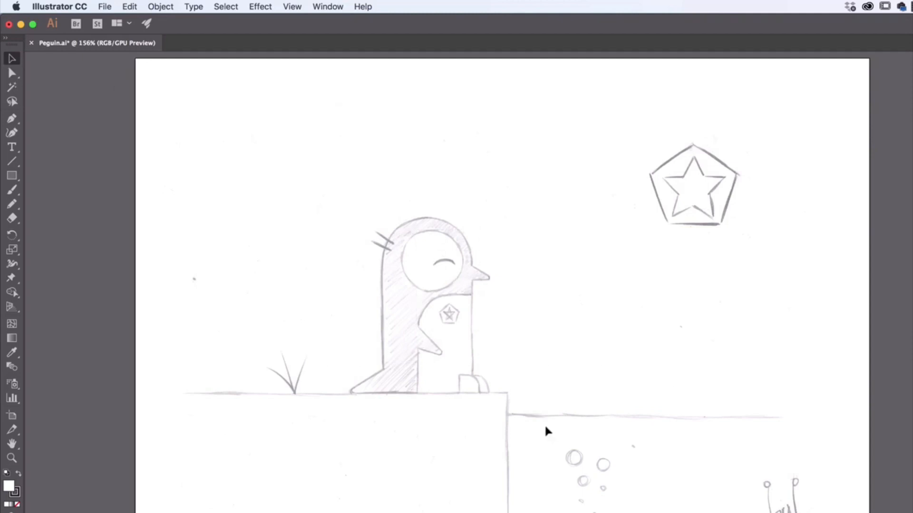
mouse_move(428, 285)
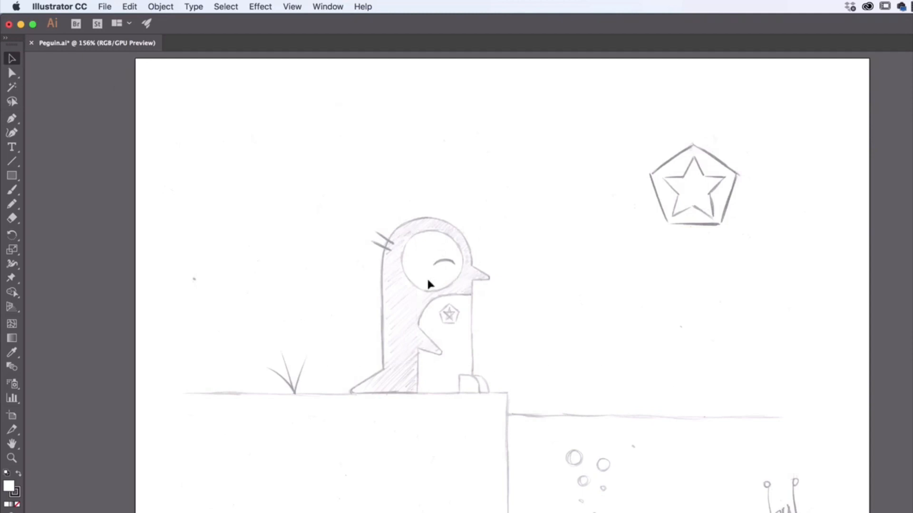
mouse_move(474, 235)
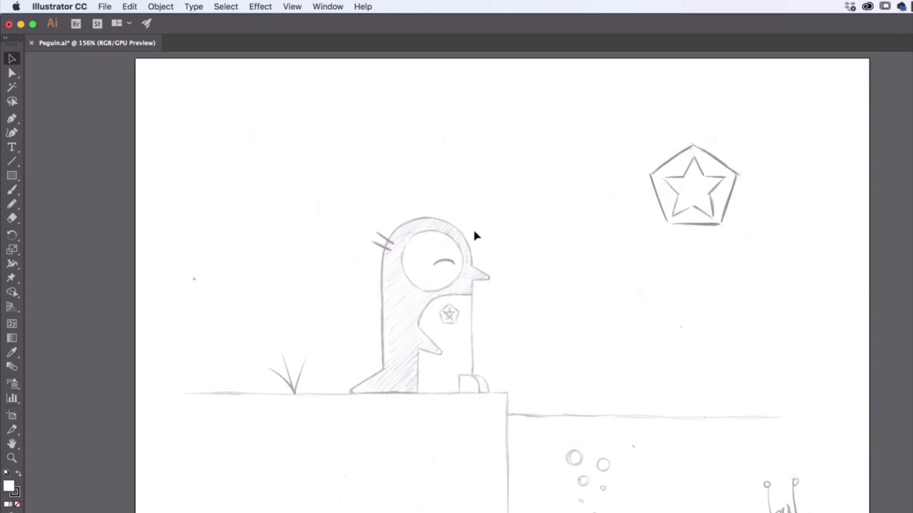
mouse_move(463, 255)
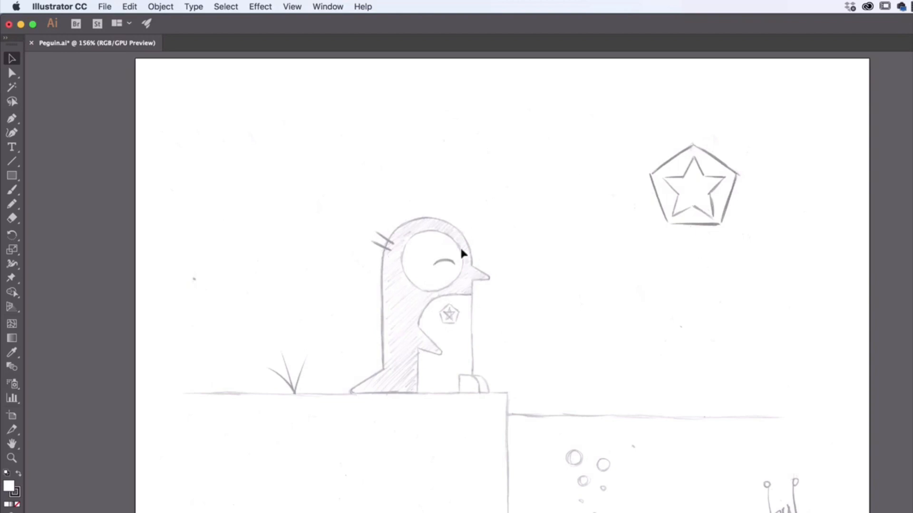
mouse_move(462, 272)
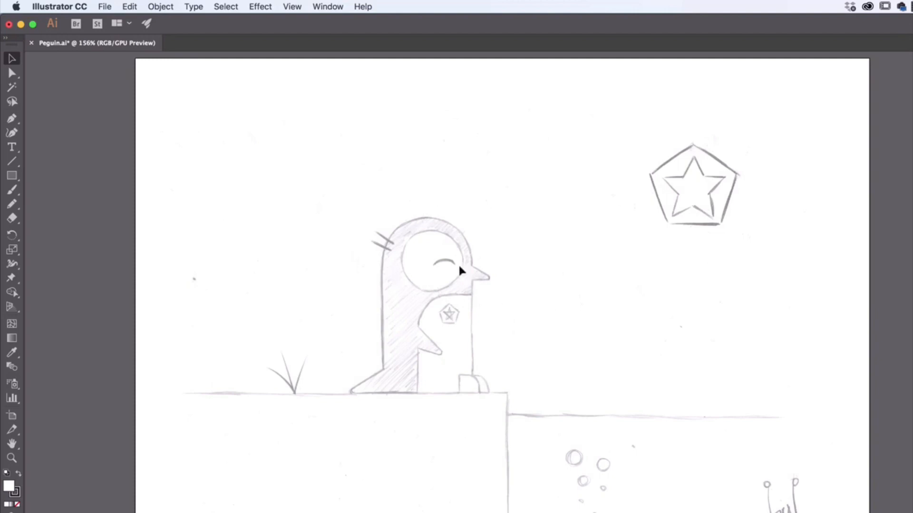
mouse_move(298, 510)
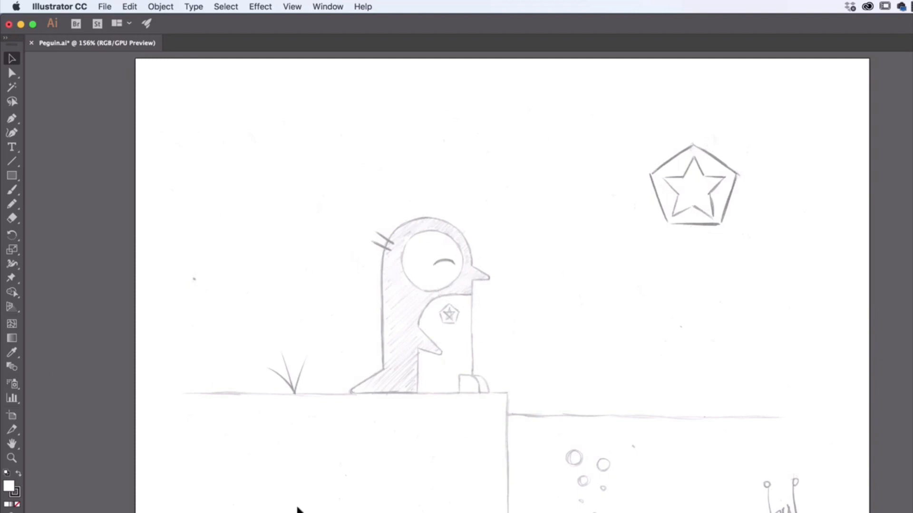
mouse_move(344, 384)
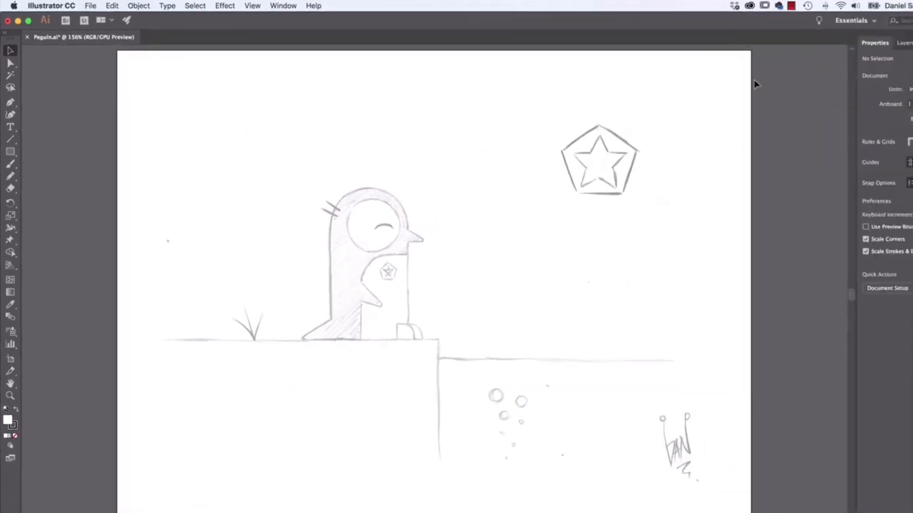
- Show the Layers panel and confirm the locked penguin template beneath Layer 1 cannot be selected
click(838, 40)
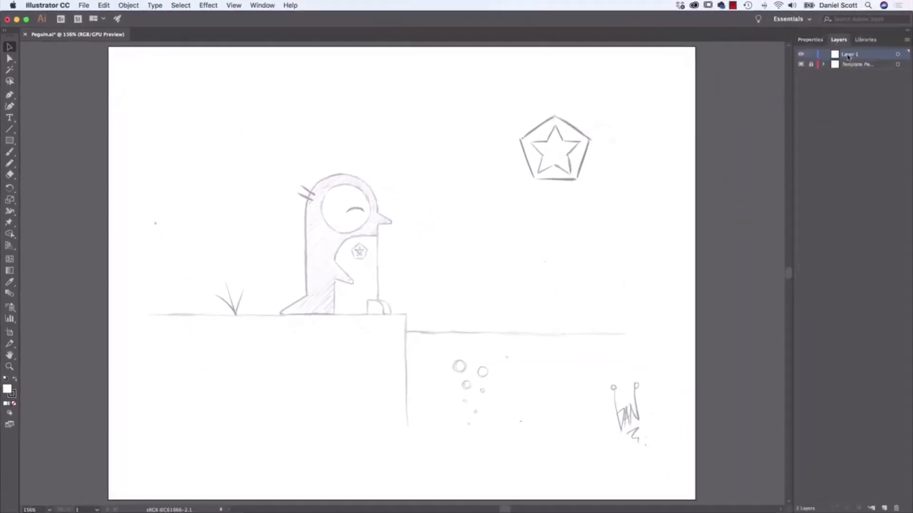
click(856, 64)
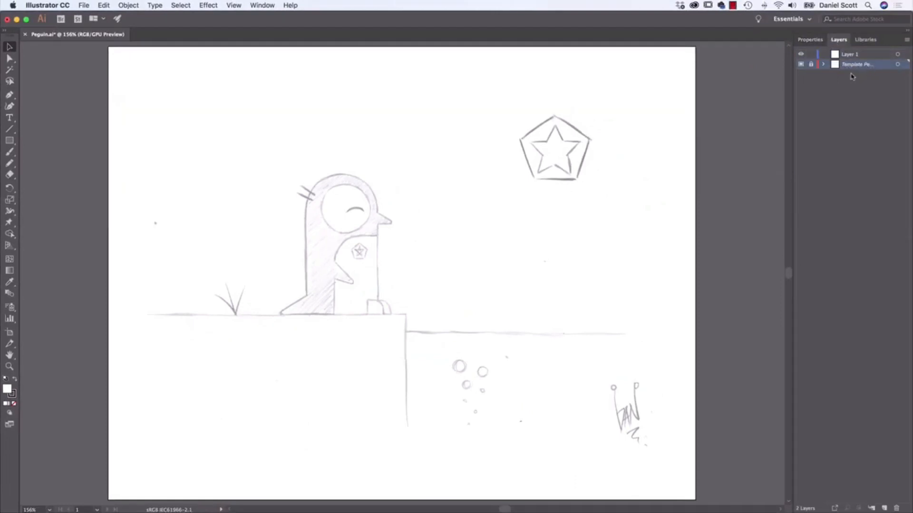
click(810, 64)
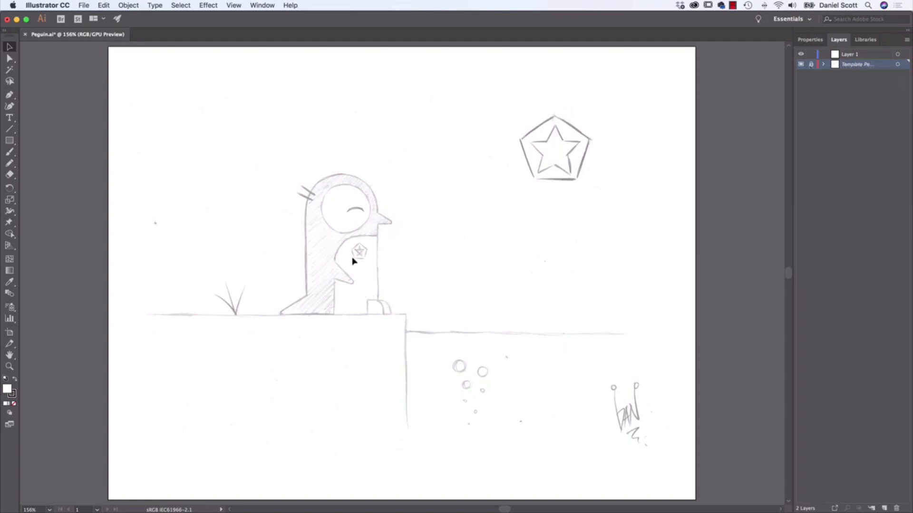
mouse_move(439, 255)
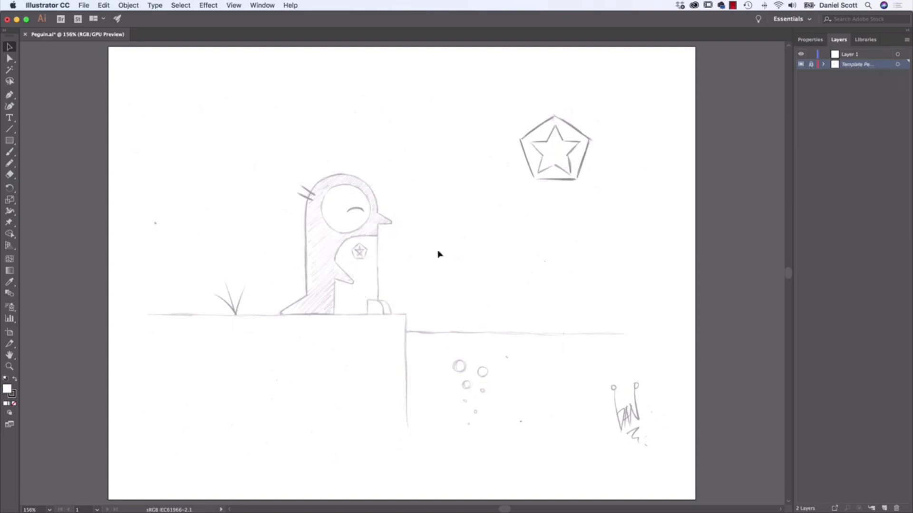
click(811, 64)
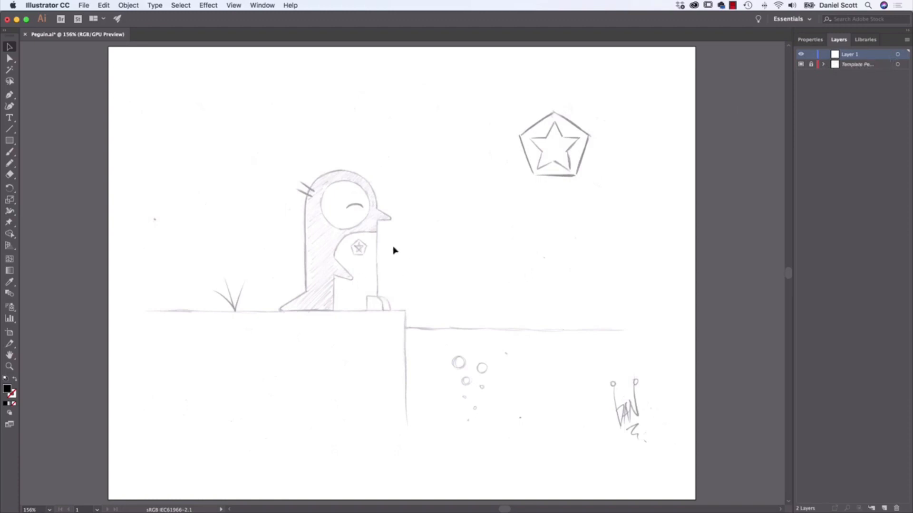
mouse_move(454, 319)
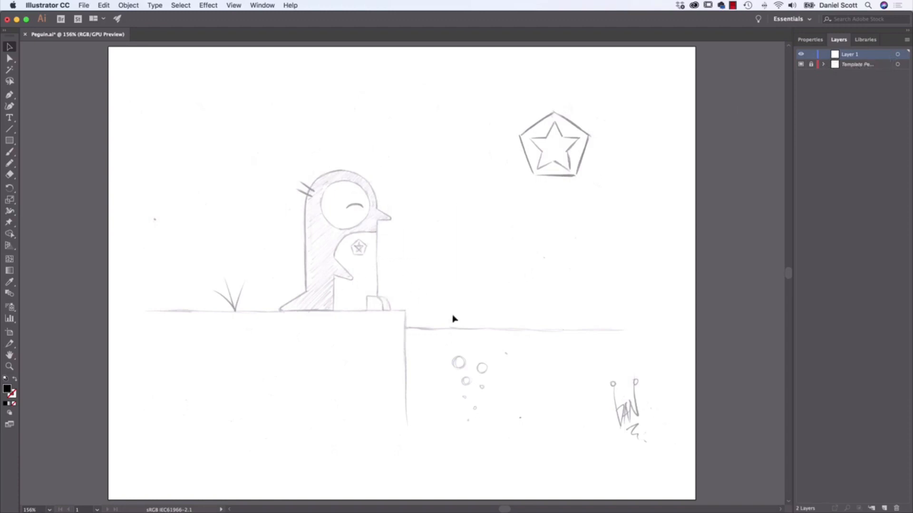
- Return to the Properties panel view of Peguin.ai
click(809, 39)
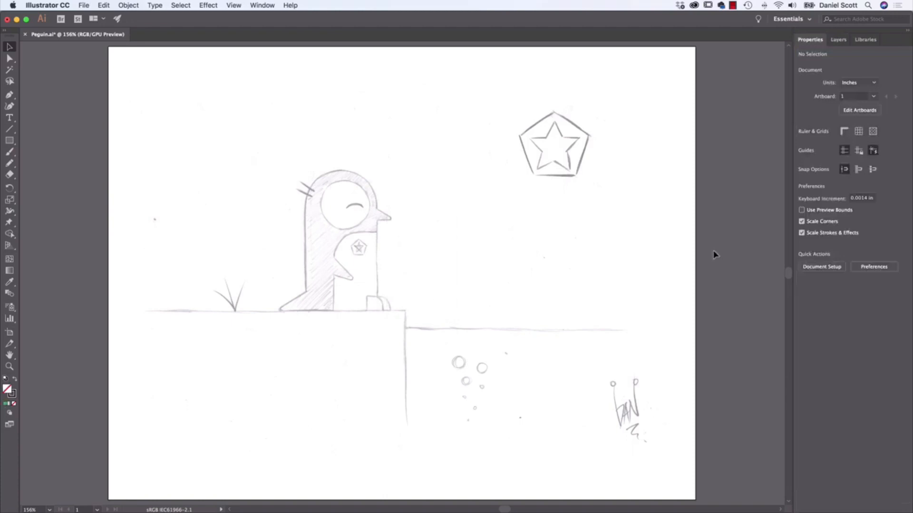
mouse_move(710, 252)
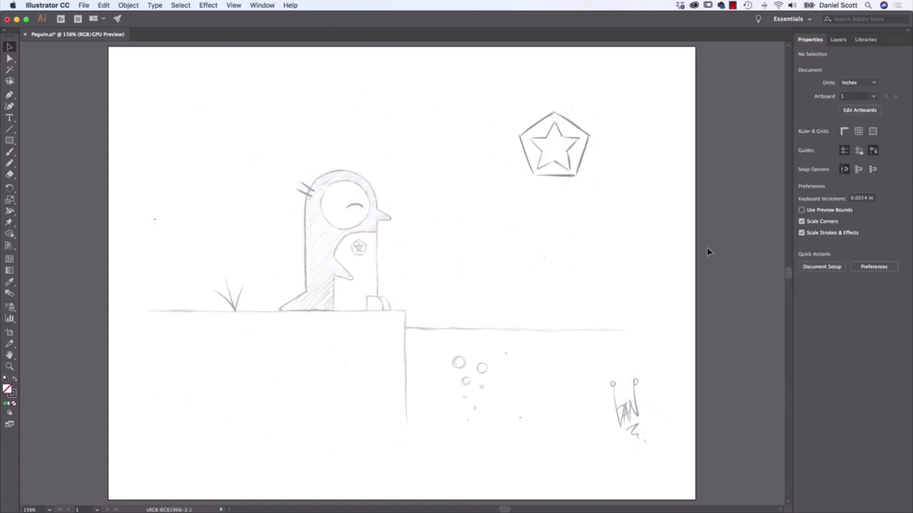
mouse_move(279, 173)
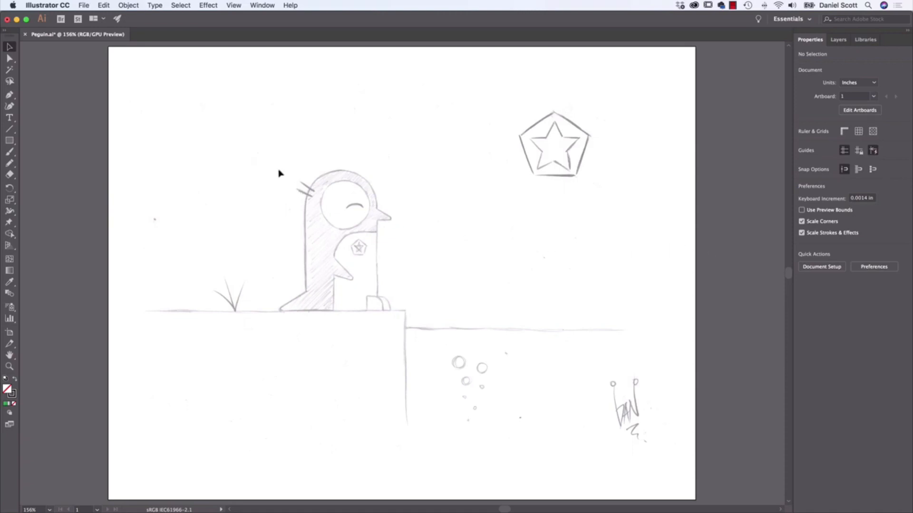
mouse_move(436, 252)
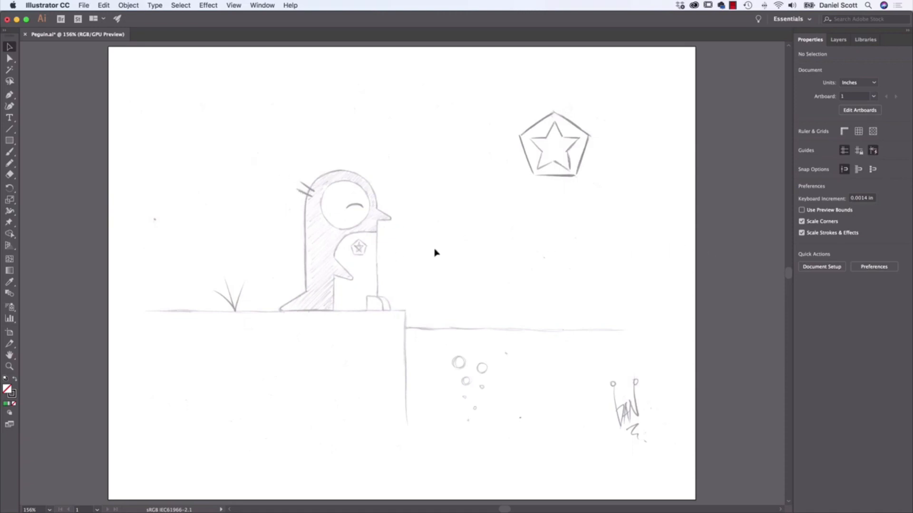
mouse_move(340, 237)
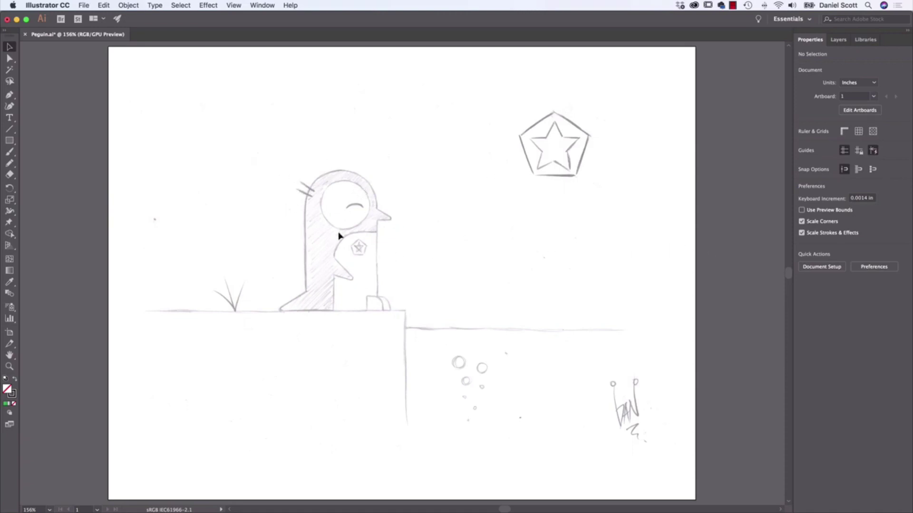
mouse_move(546, 154)
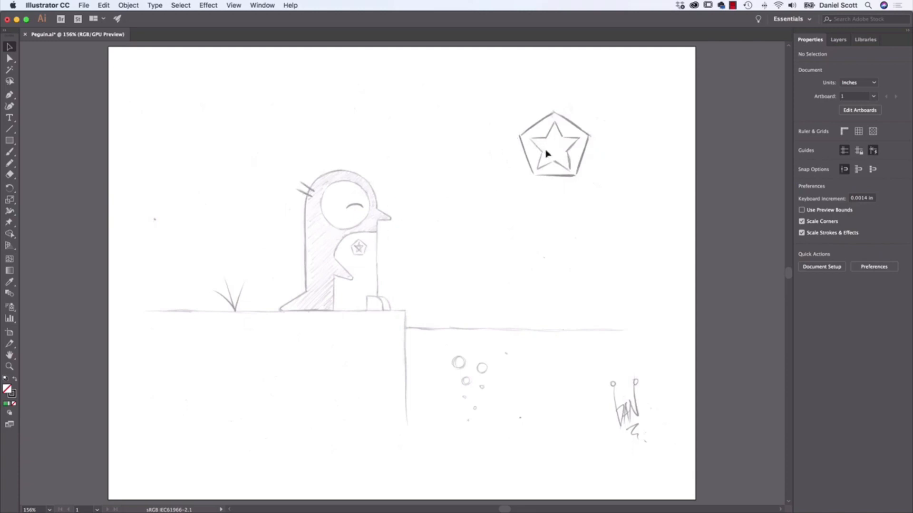
mouse_move(591, 205)
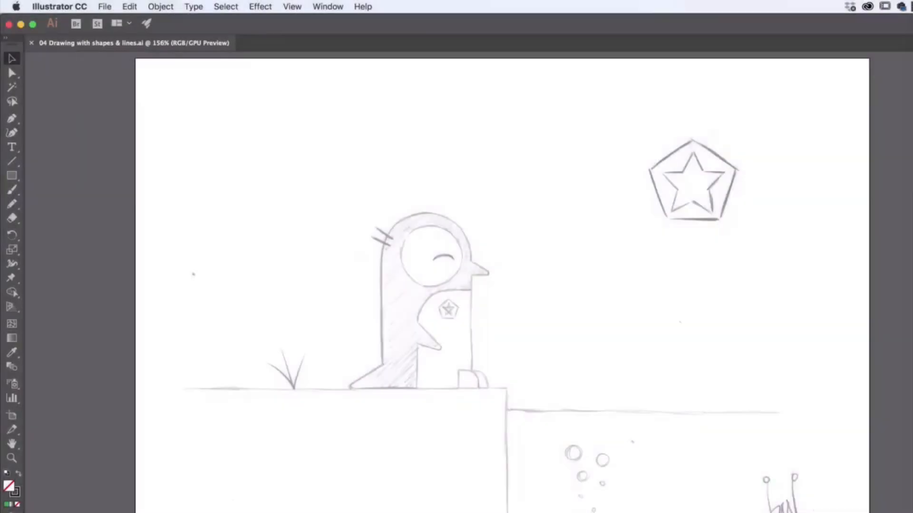
mouse_move(11, 176)
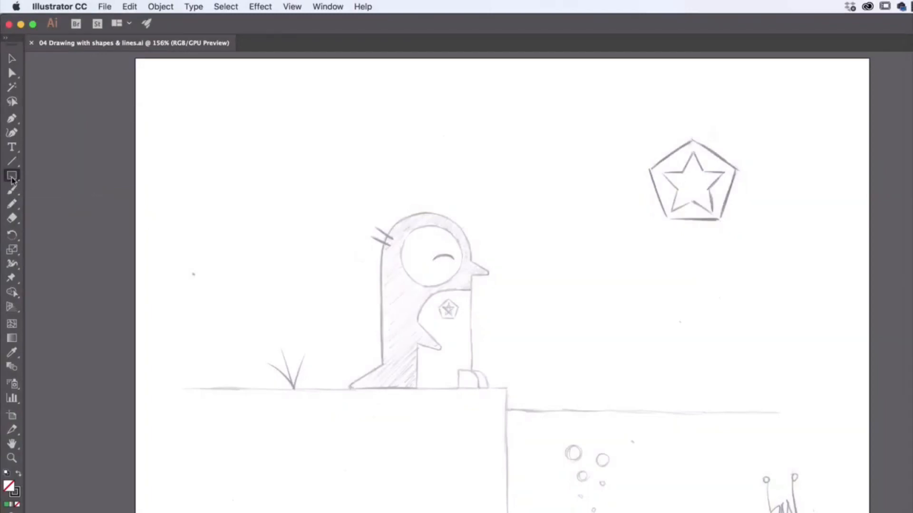
- Choose the Ellipse Tool from the Rectangle Tool flyout for tracing the sketch
click(12, 175)
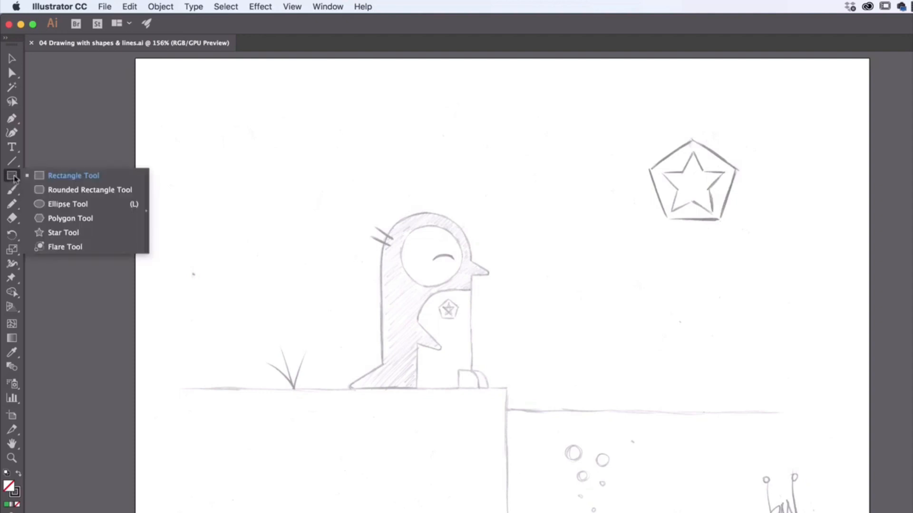
click(67, 204)
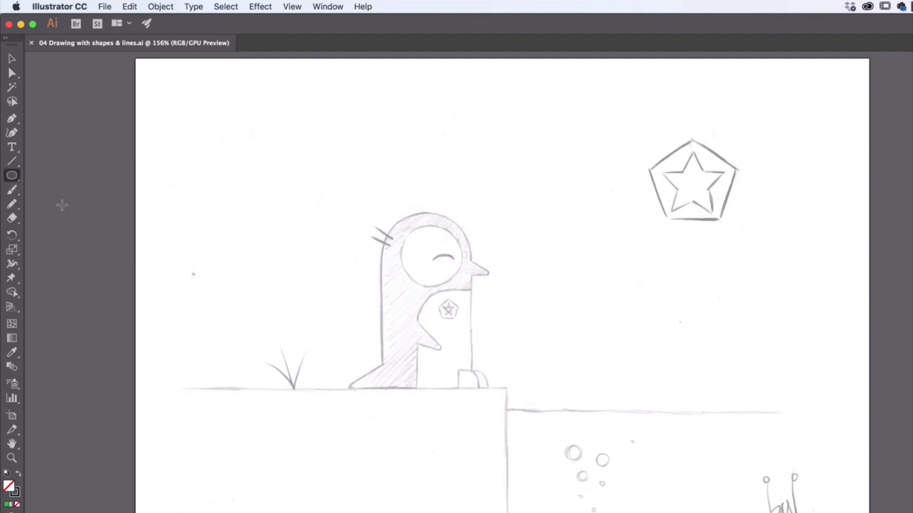
mouse_move(12, 177)
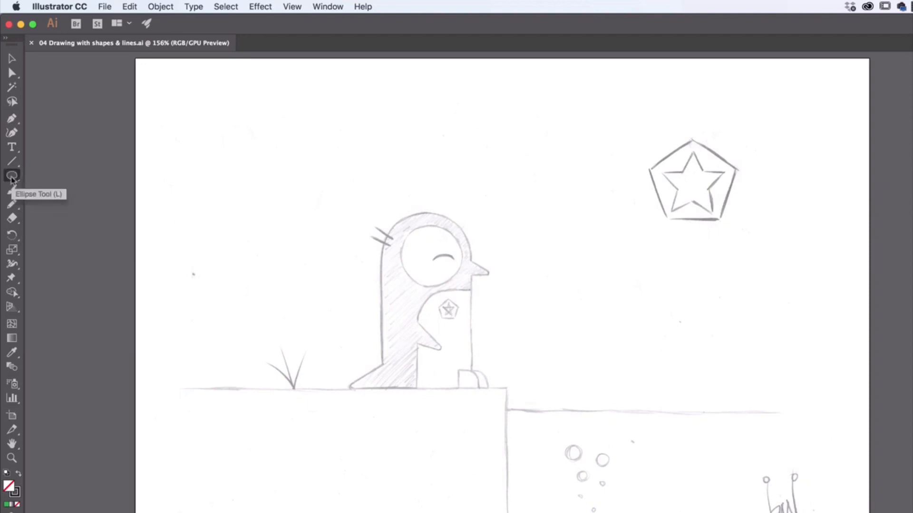
click(11, 176)
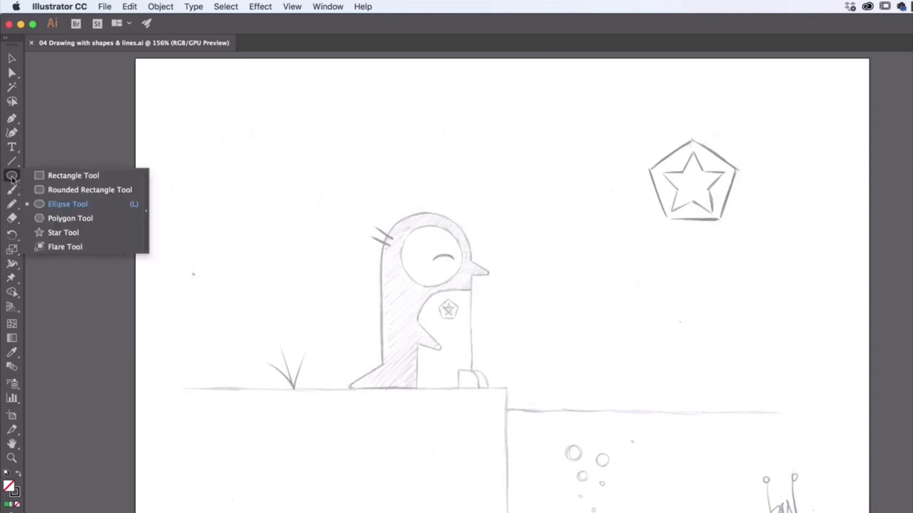
mouse_move(67, 179)
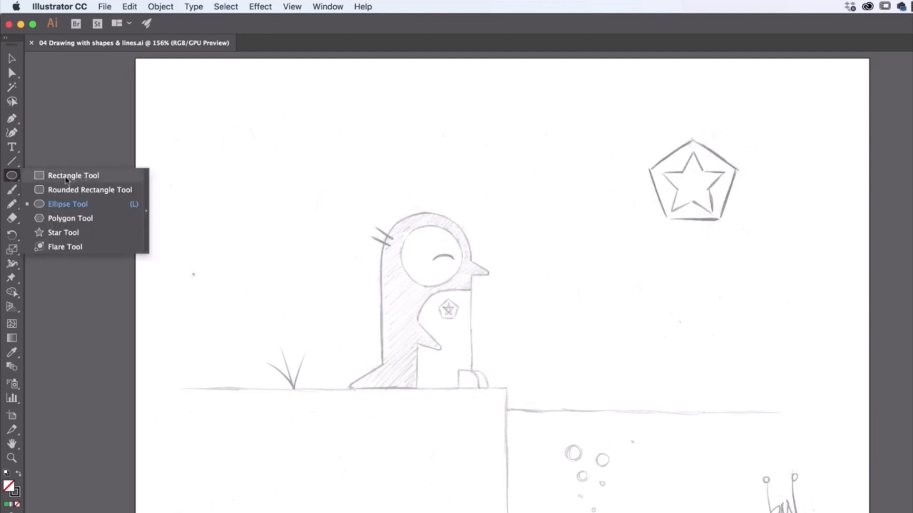